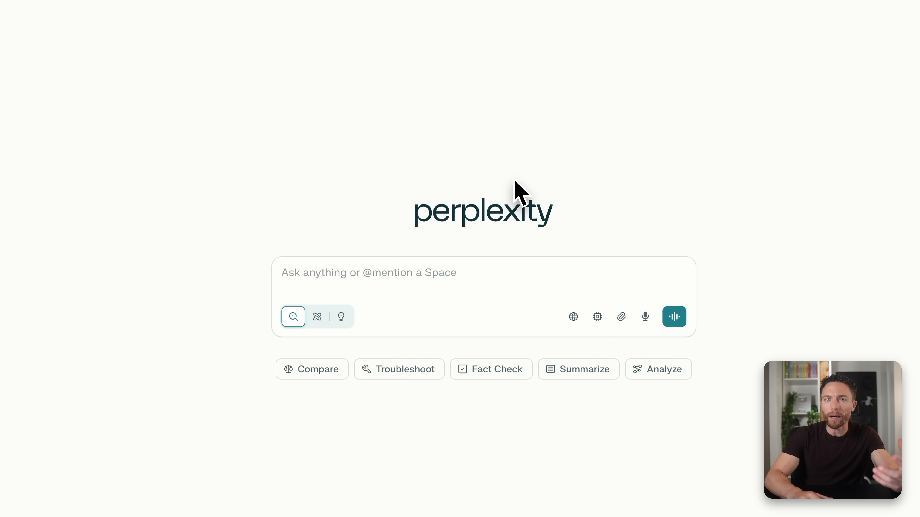
mouse_move(484, 283)
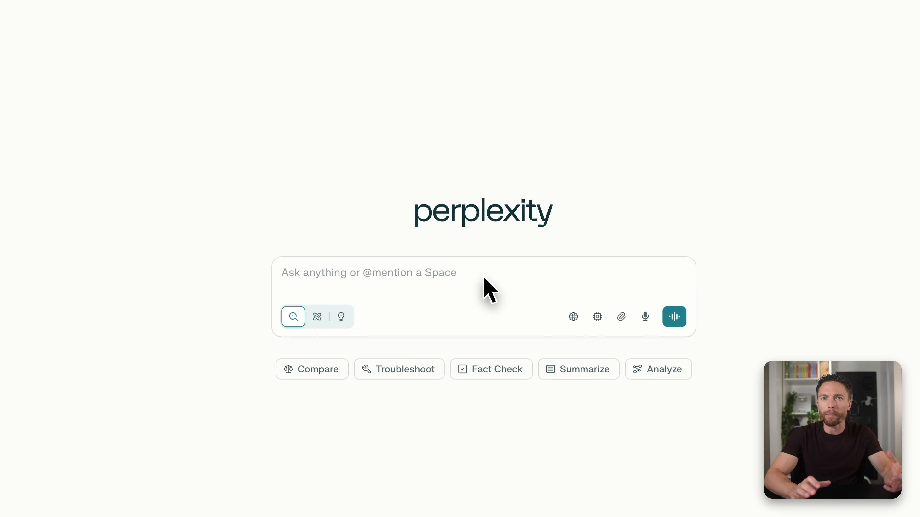
mouse_move(431, 263)
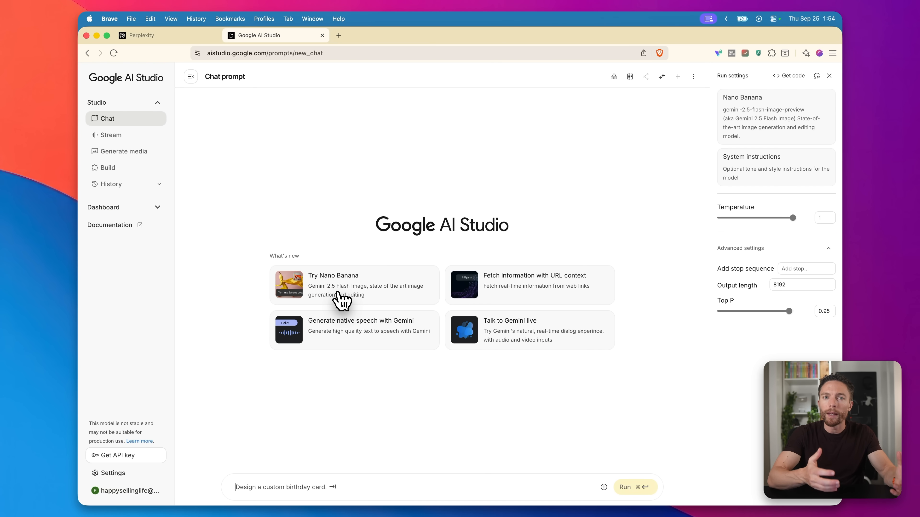
Submit the 'Launch' short film concept prompt in Perplexity's Ask box
left_click(142, 36)
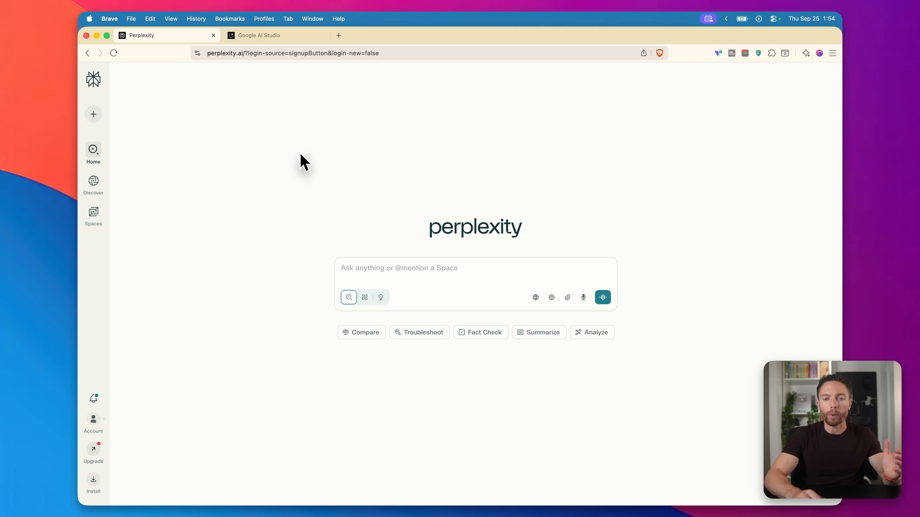
left_click(259, 35)
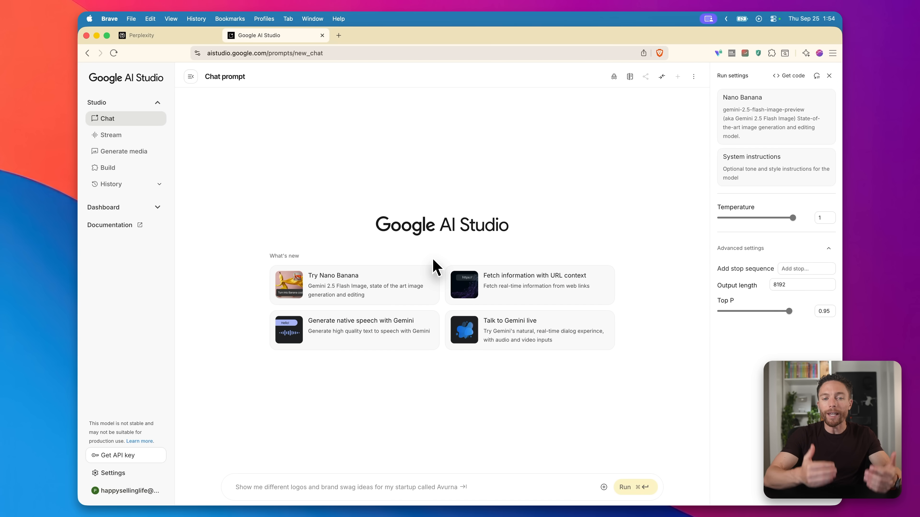
left_click(141, 35)
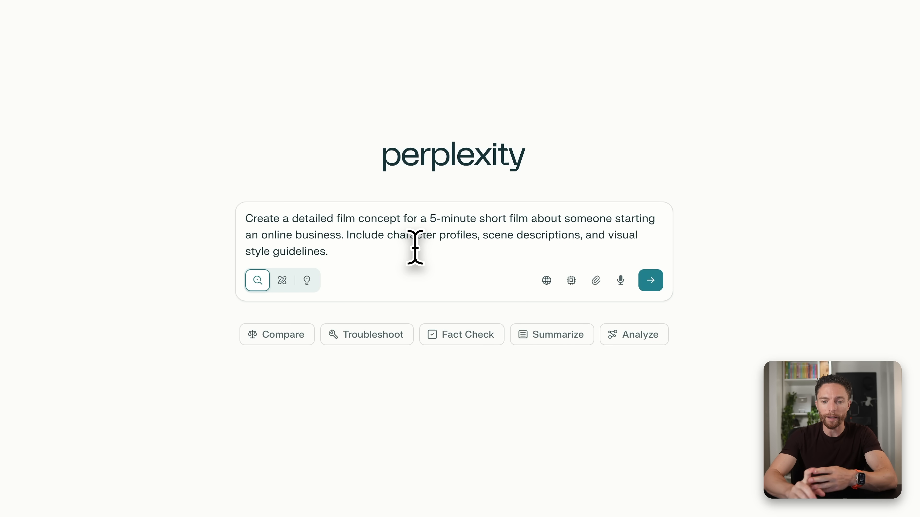
left_click(650, 280)
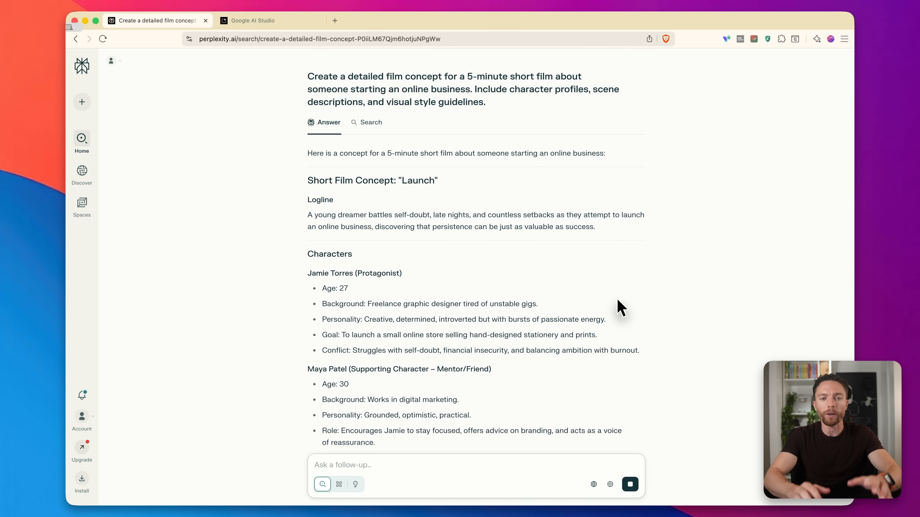
Scroll through the generated film concept with character profiles, scene breakdown and visual style
scroll("down", 3)
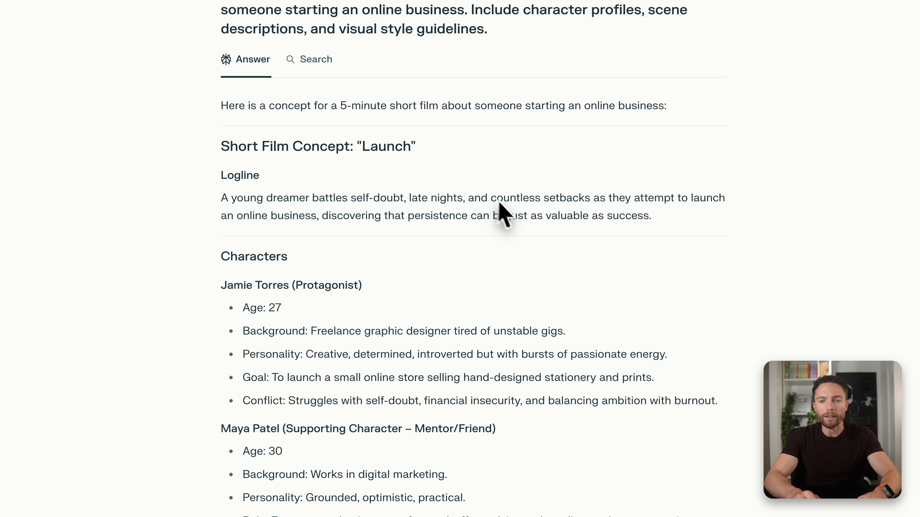
scroll("down", 3)
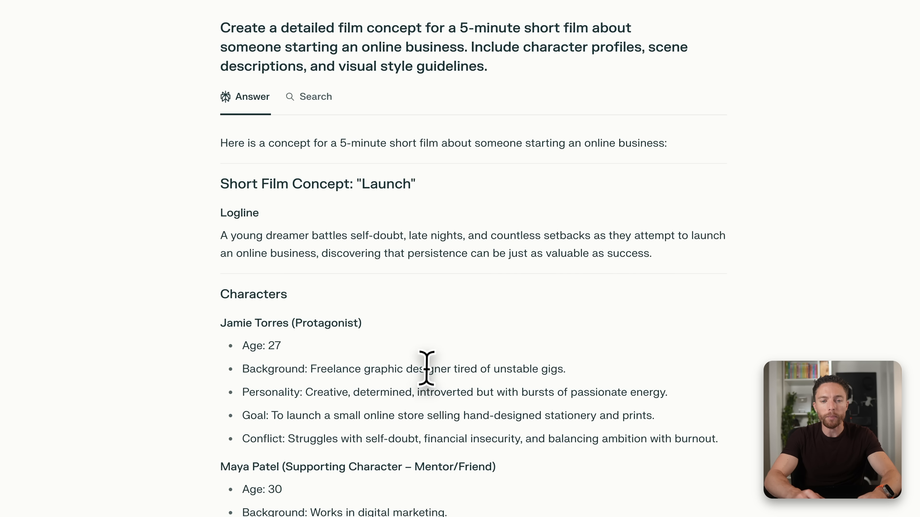
scroll("down", 3)
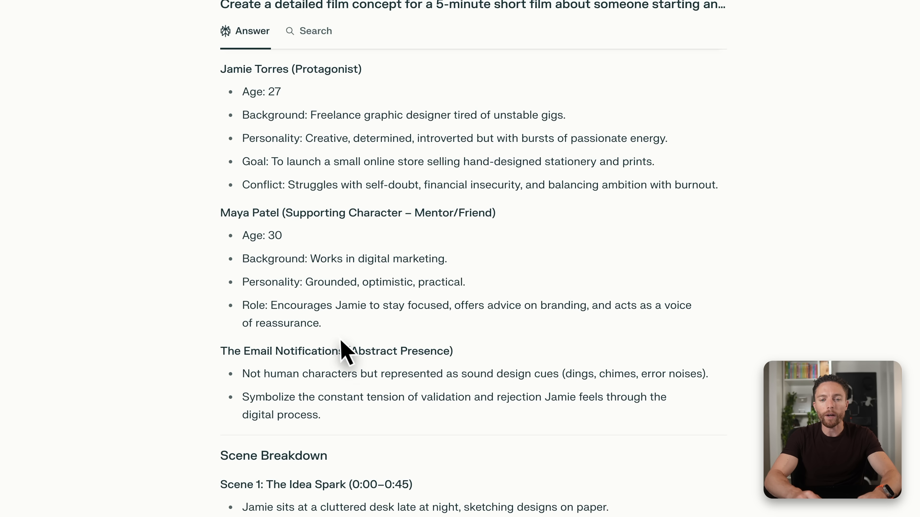
mouse_move(313, 84)
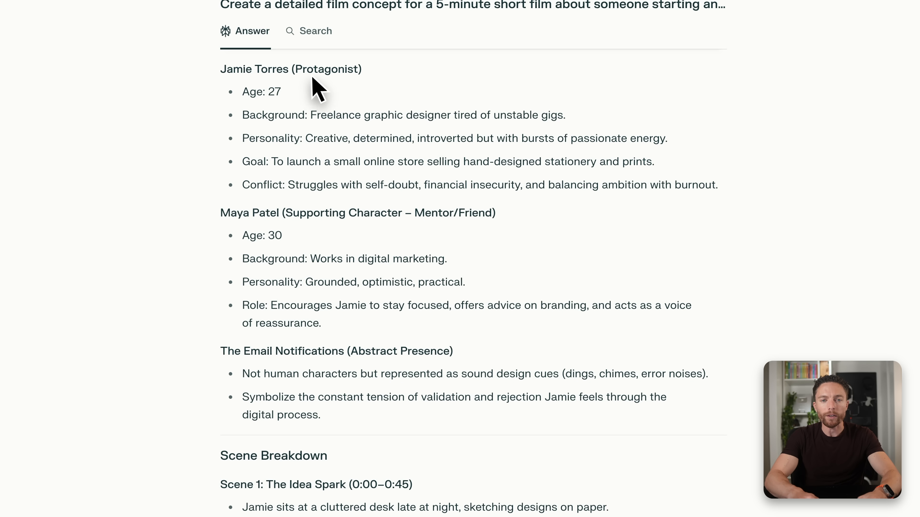
mouse_move(409, 201)
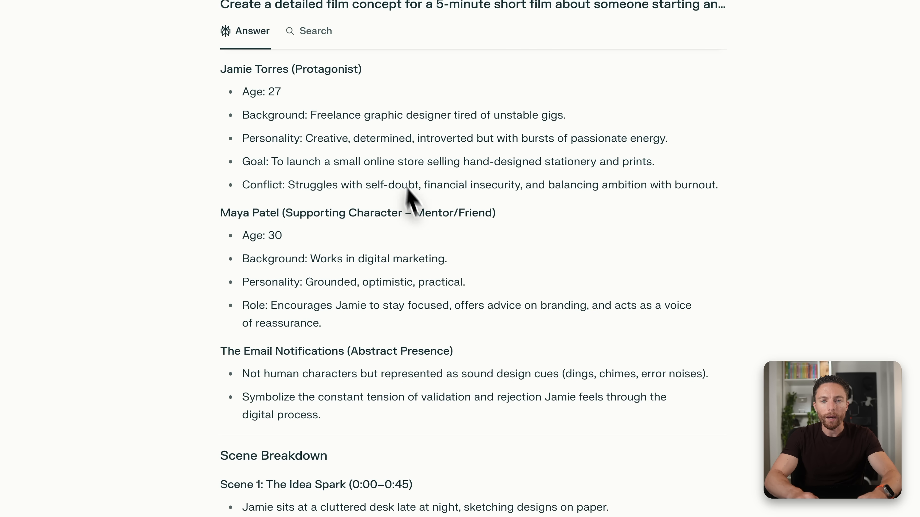
mouse_move(416, 377)
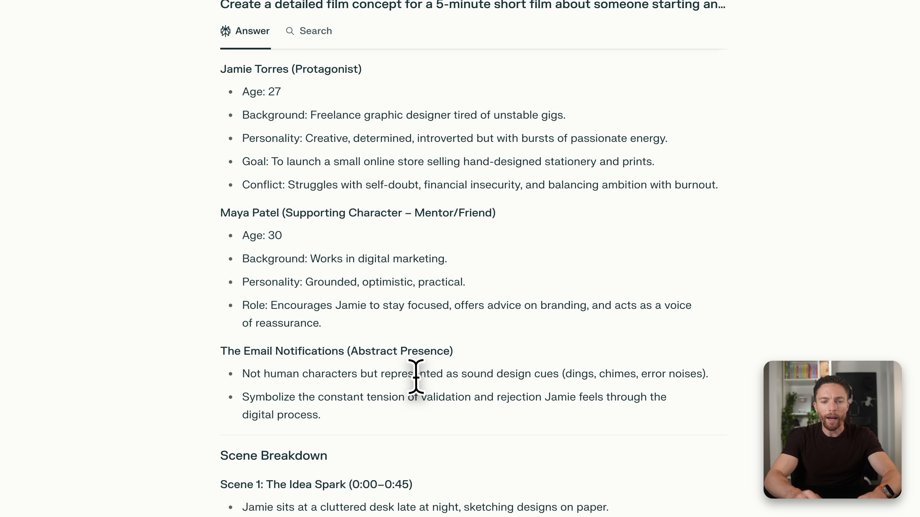
scroll("down", 3)
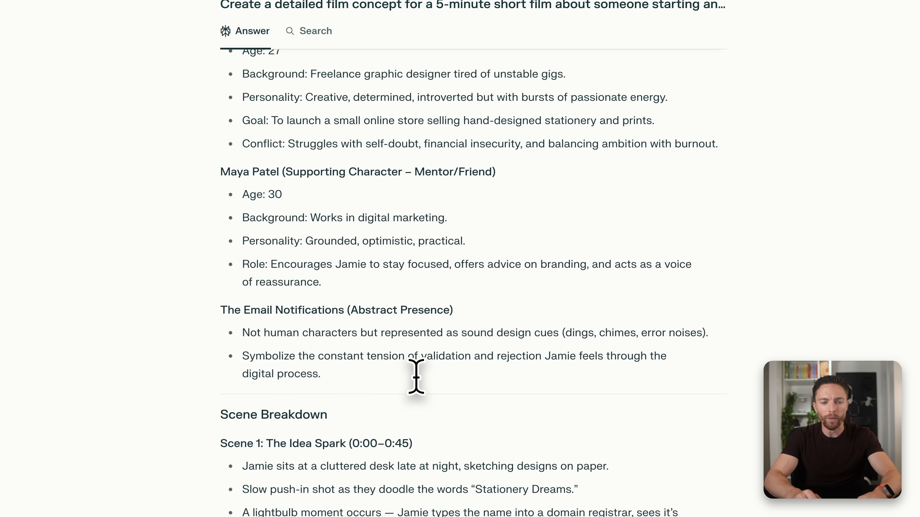
scroll("down", 3)
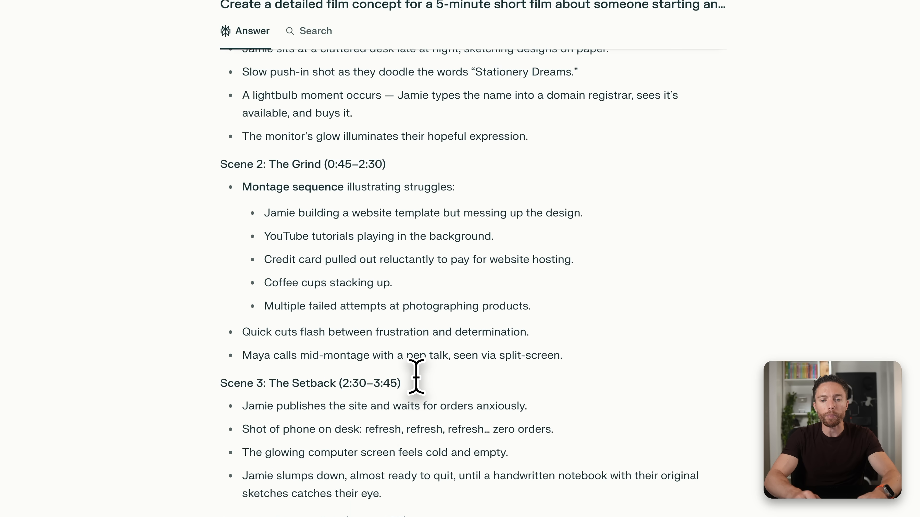
scroll("down", 3)
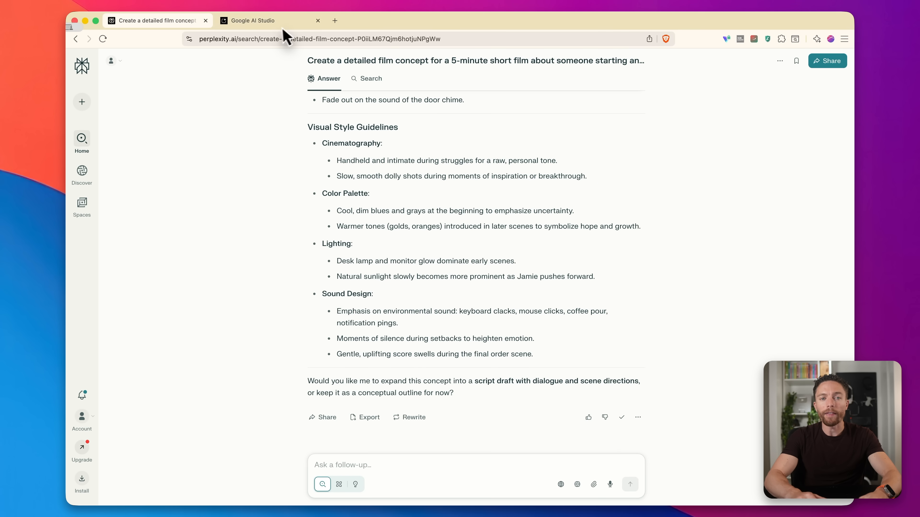
Enter a storyboard-frame request in Google AI Studio's prompt box with the pasted 'Launch' film concept
left_click(253, 20)
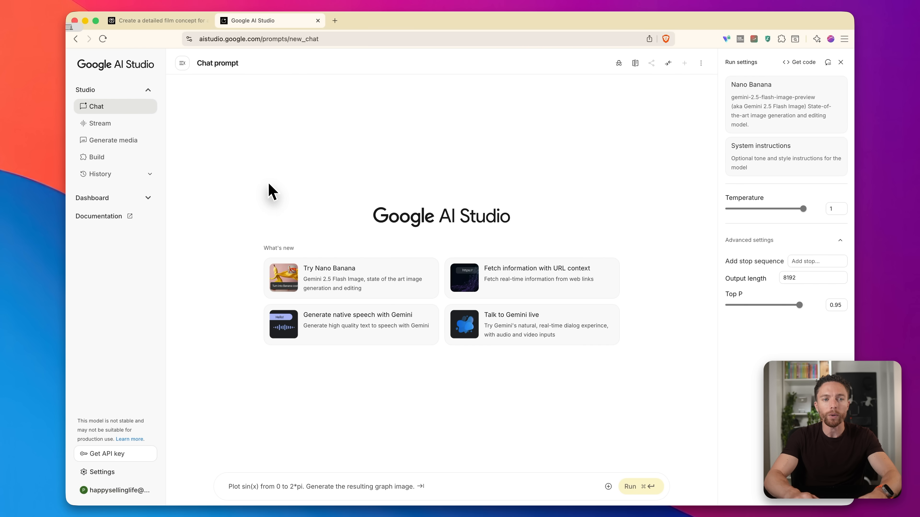
left_click(312, 487)
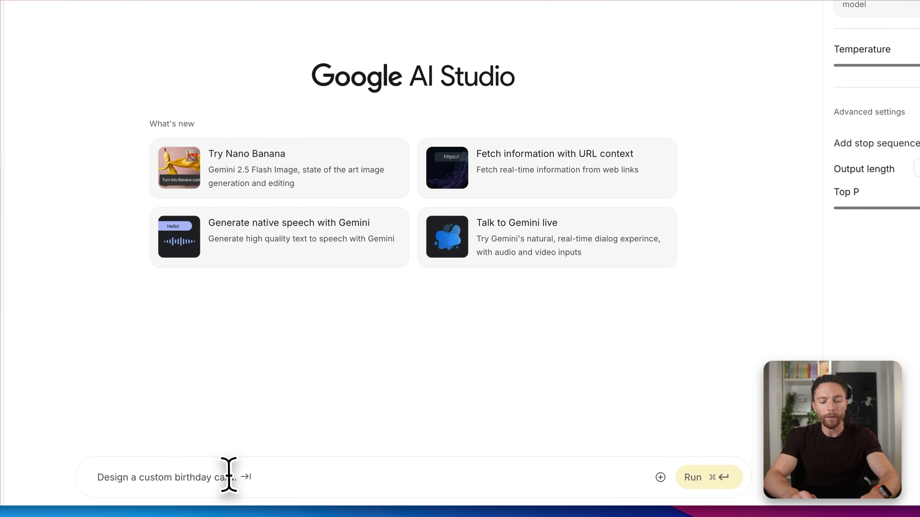
type("Show me different logos and brand swag ideas for my startup called Avurna")
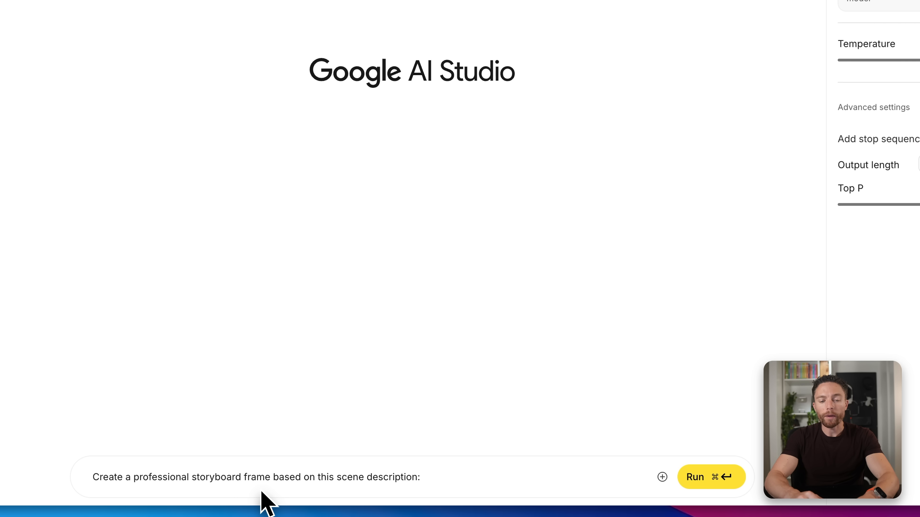
mouse_move(460, 488)
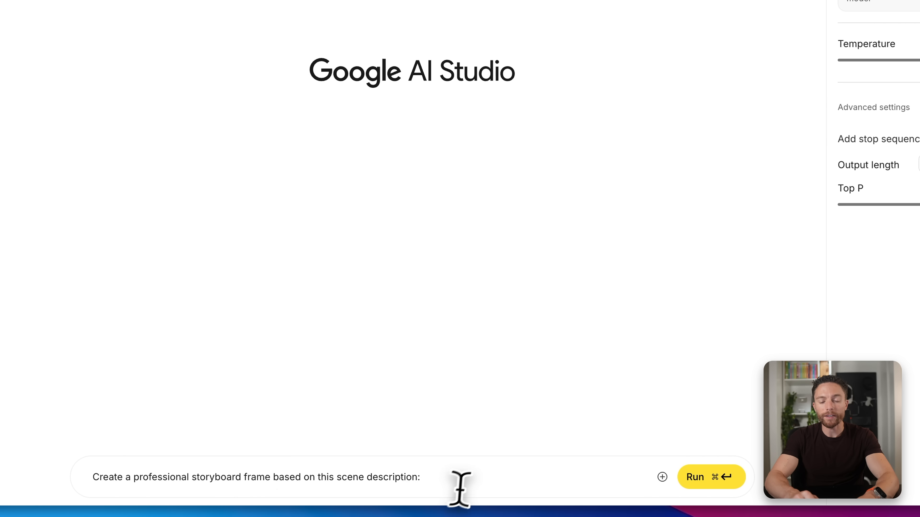
type("Here is a concept for a 5-minute short film about someone starting an online business:")
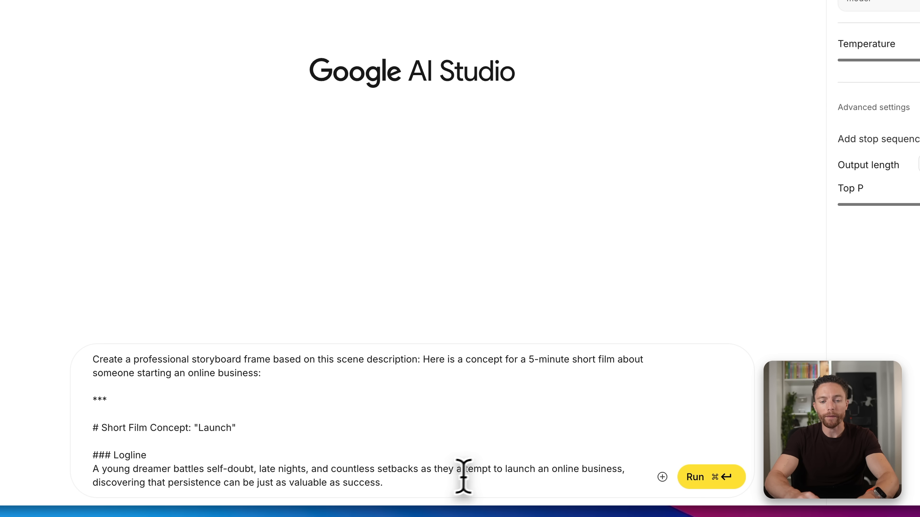
mouse_move(735, 491)
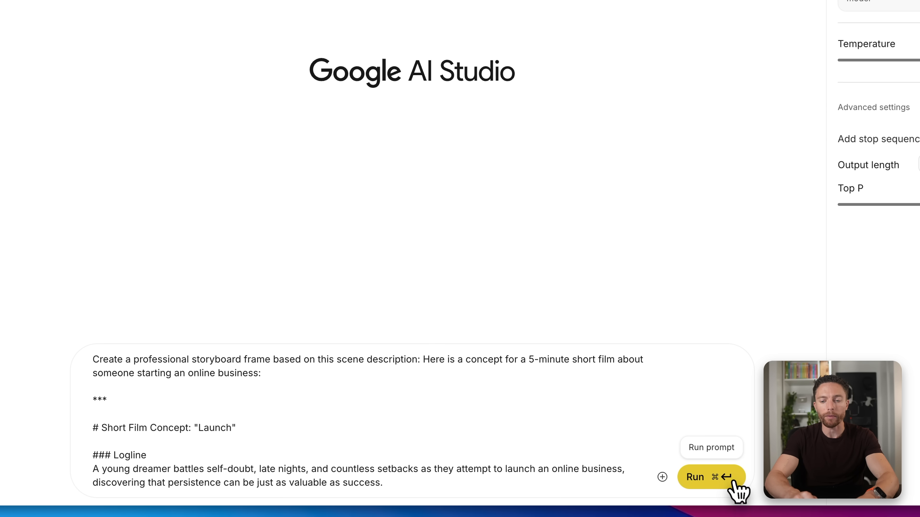
Run the prompt to generate storyboard Frame 1 of Jamie sketching at a lamplit desk
left_click(709, 477)
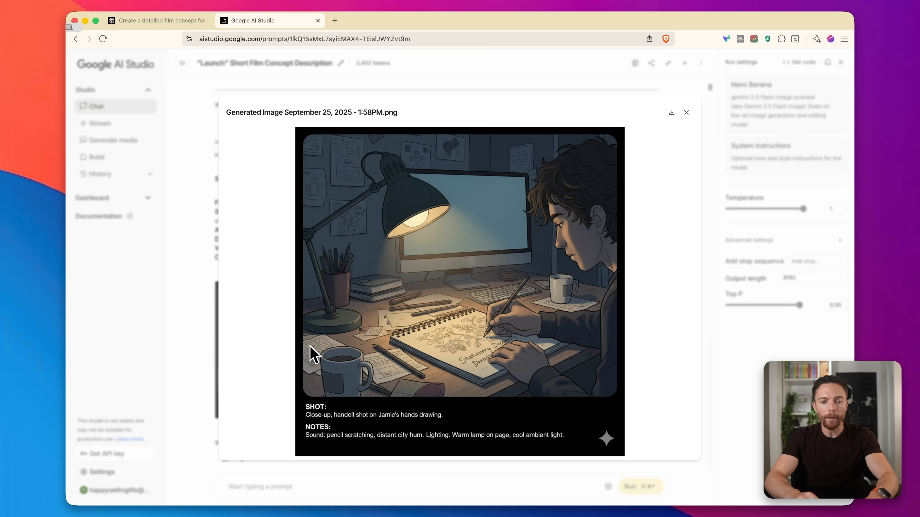
mouse_move(533, 313)
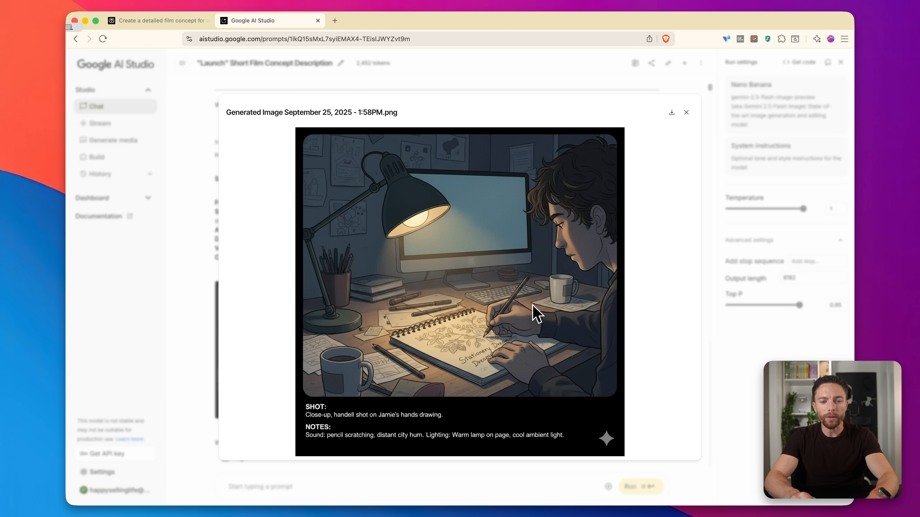
mouse_move(523, 361)
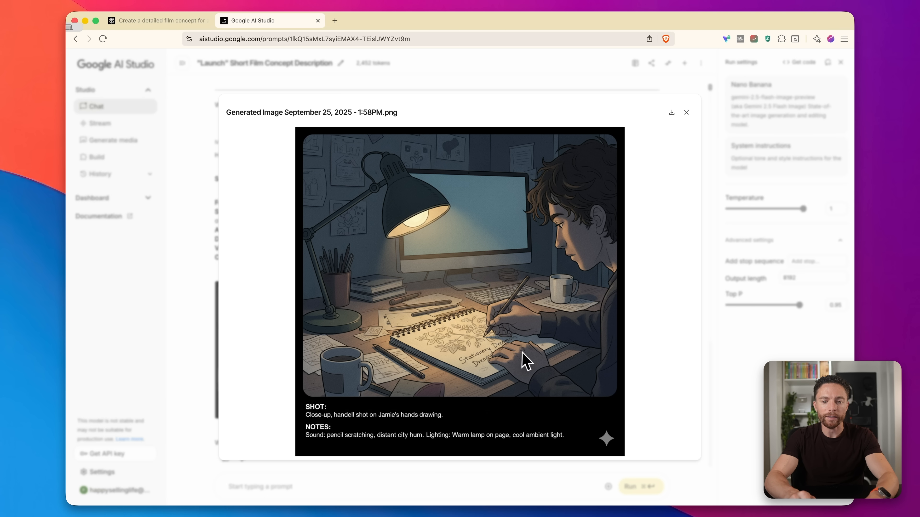
mouse_move(576, 247)
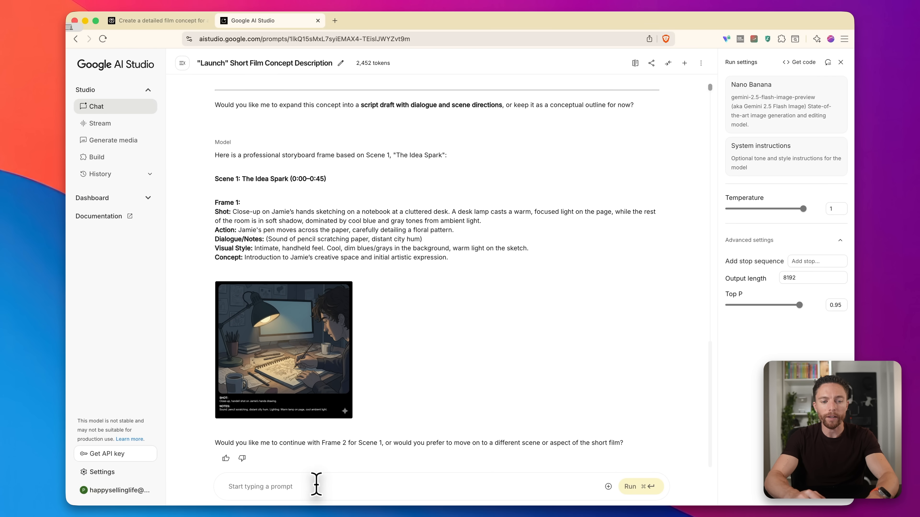
Send the follow-up 'Yes frame 2' request in Google AI Studio
type("Yes fram")
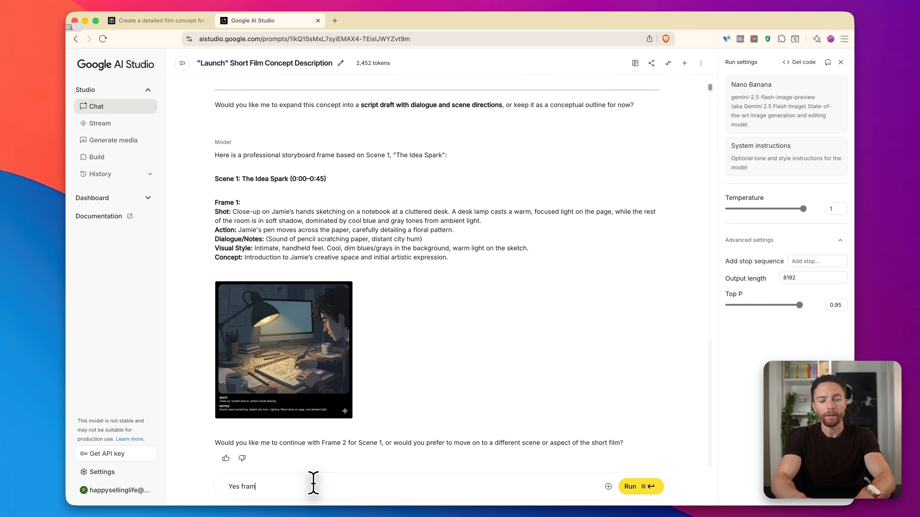
left_click(641, 487)
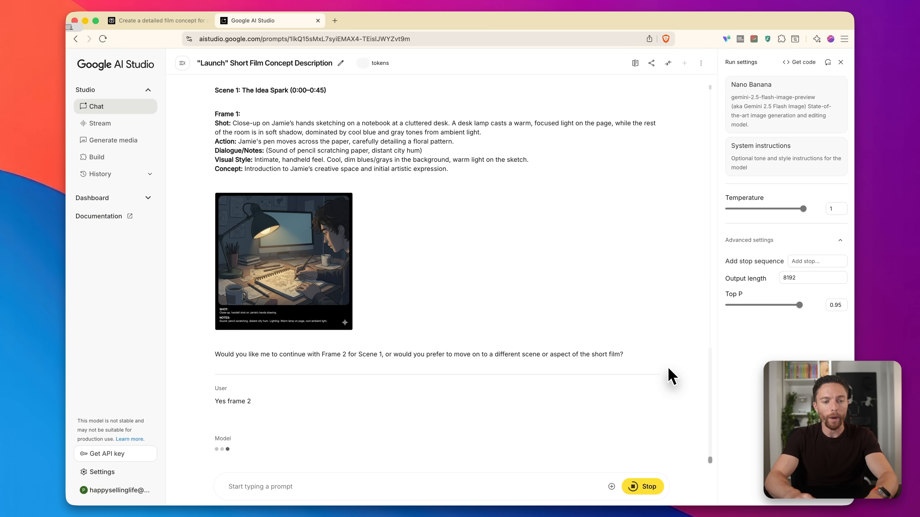
left_click(157, 21)
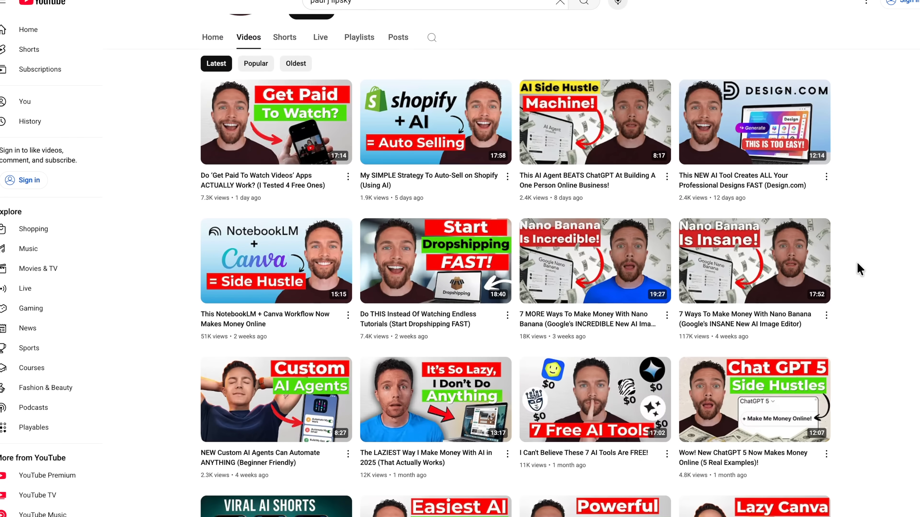
scroll("down", 3)
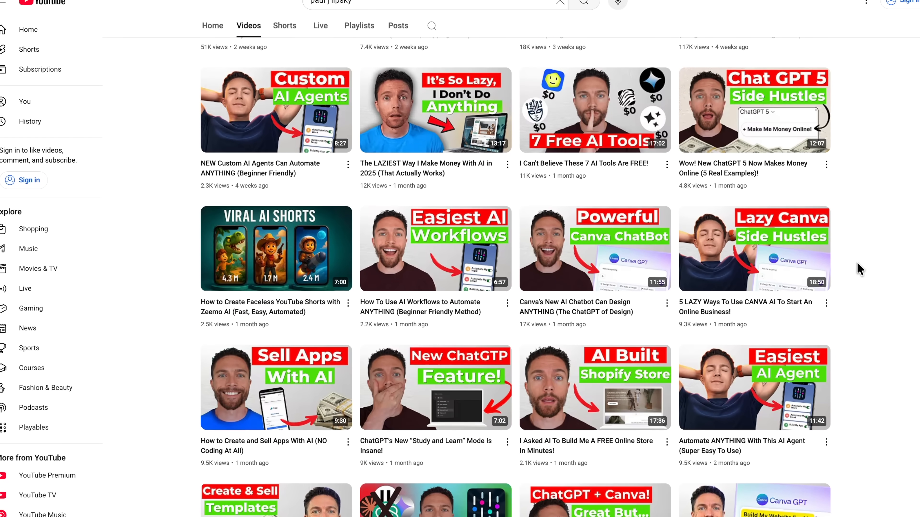
scroll("down", 3)
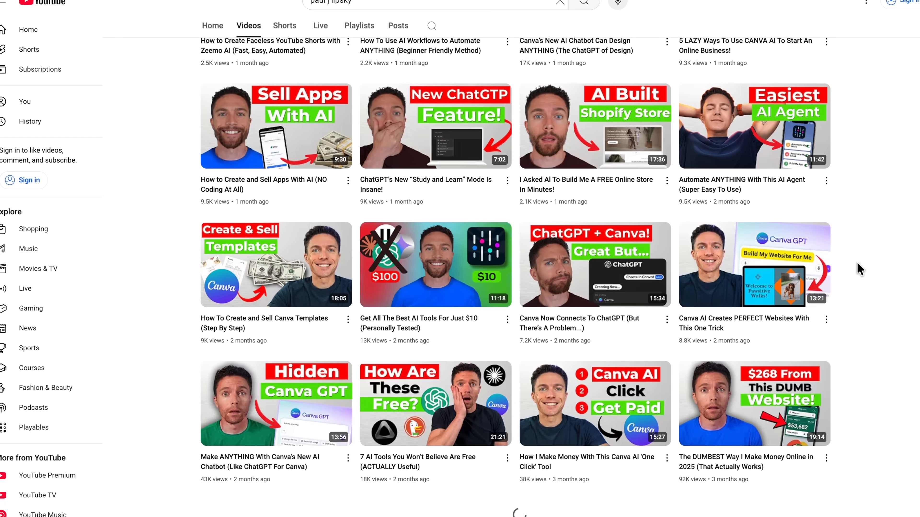
scroll("down", 3)
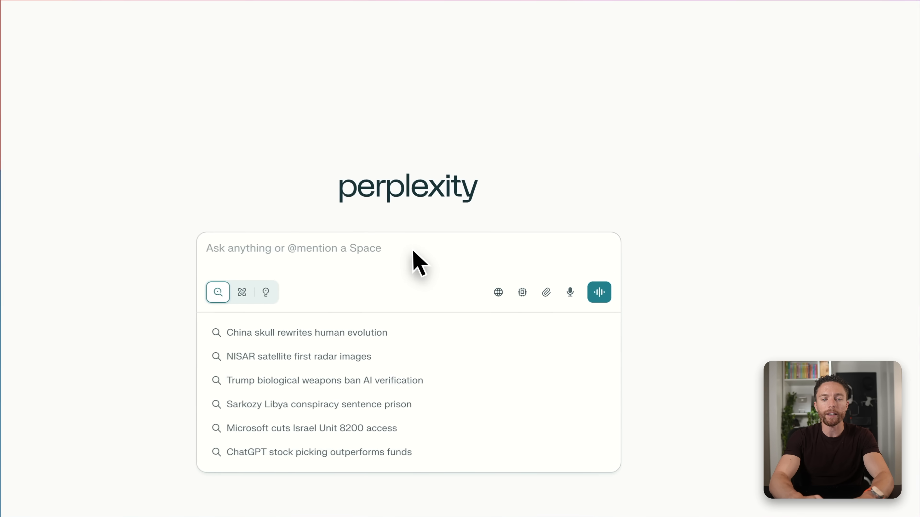
Ask Perplexity 'What are some of the top performing niches on YouTube?' and review the answer
type("What are some of the top performing niches on YouTube?")
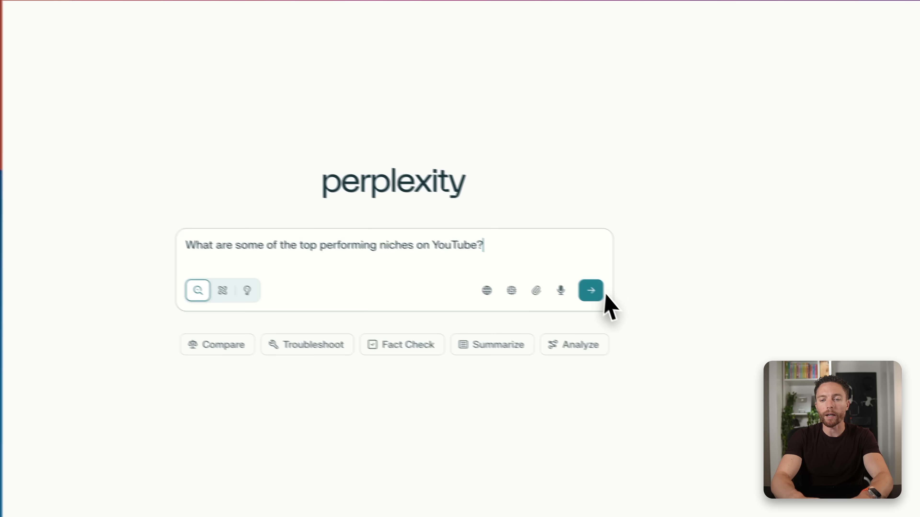
left_click(591, 291)
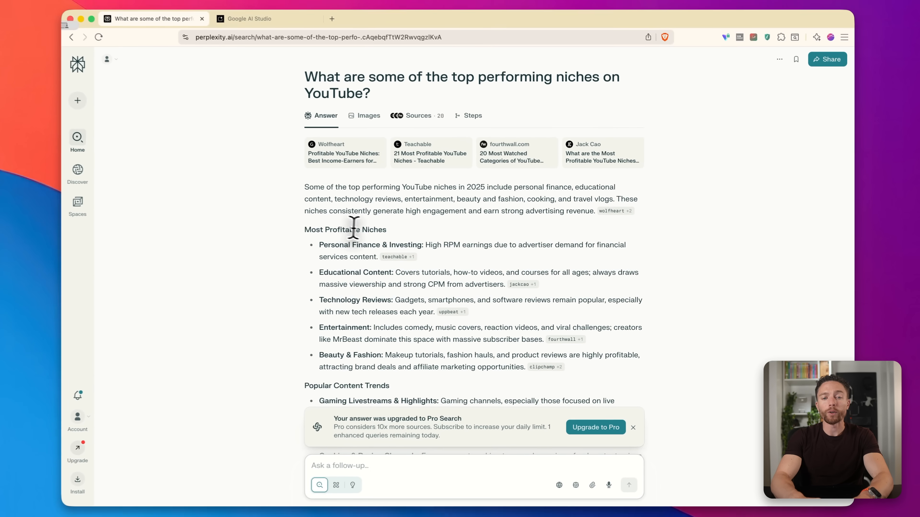
scroll("down", 3)
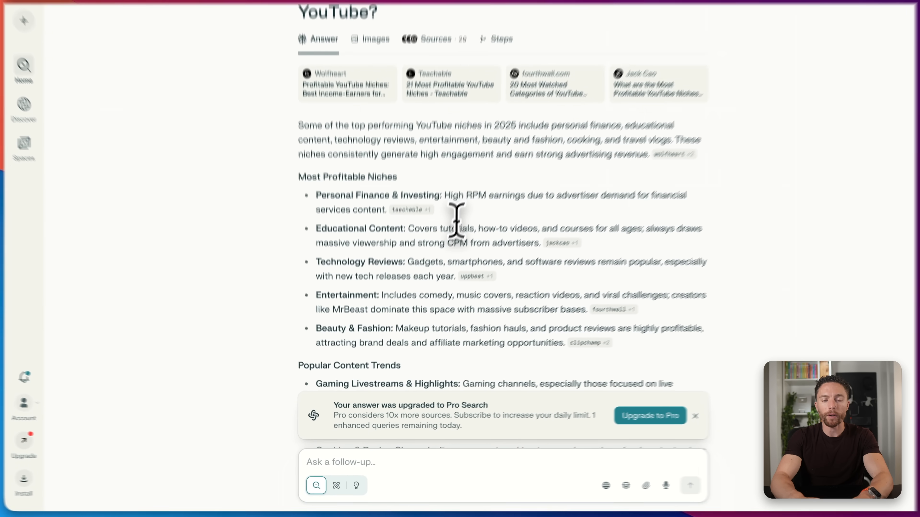
scroll("down", 3)
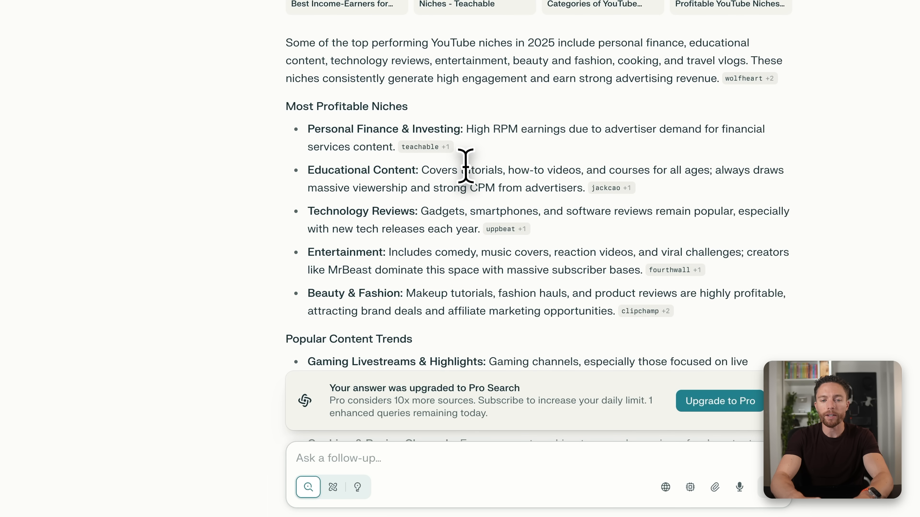
mouse_move(457, 260)
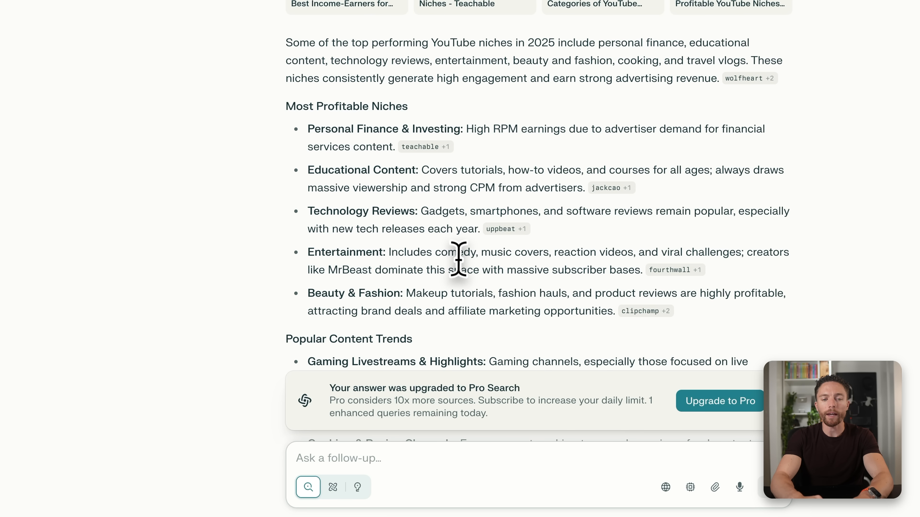
scroll("down", 3)
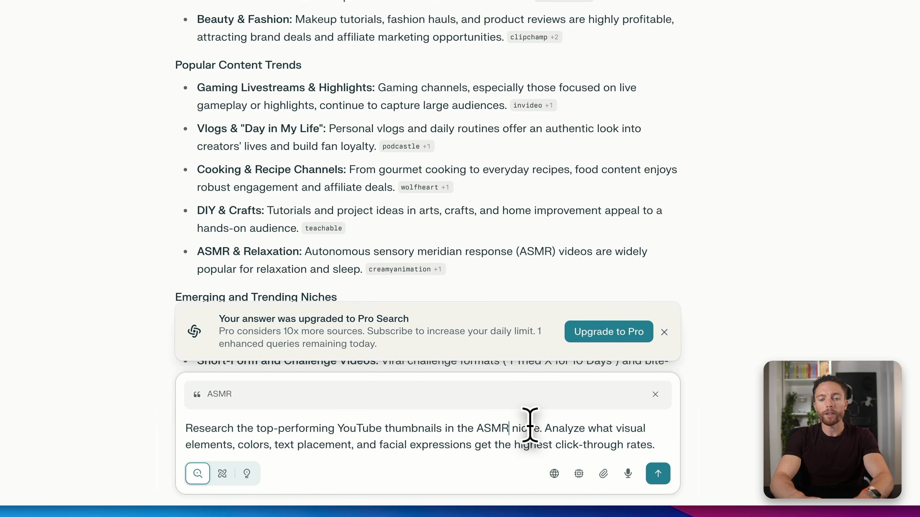
mouse_move(549, 429)
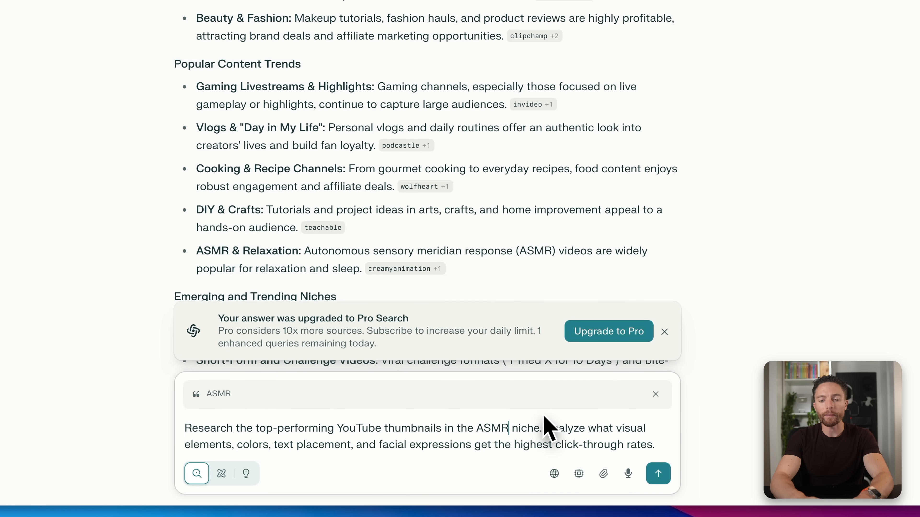
mouse_move(566, 426)
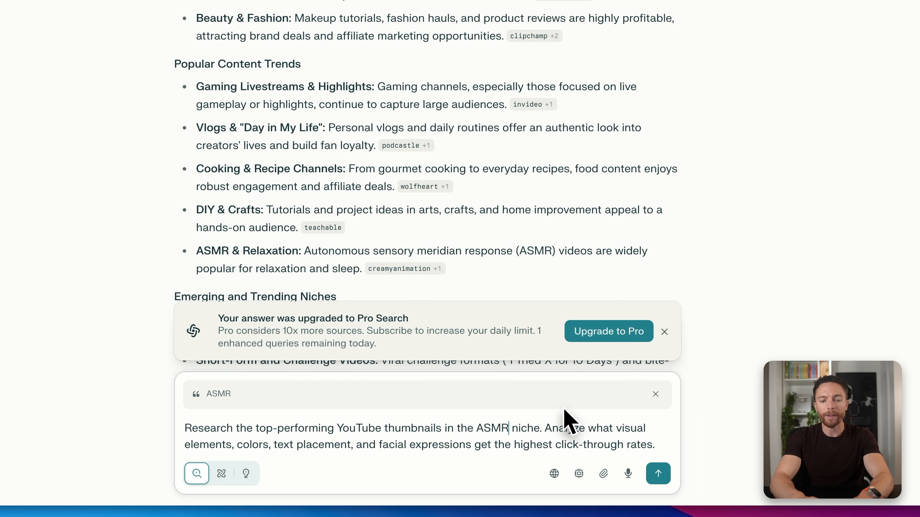
mouse_move(573, 435)
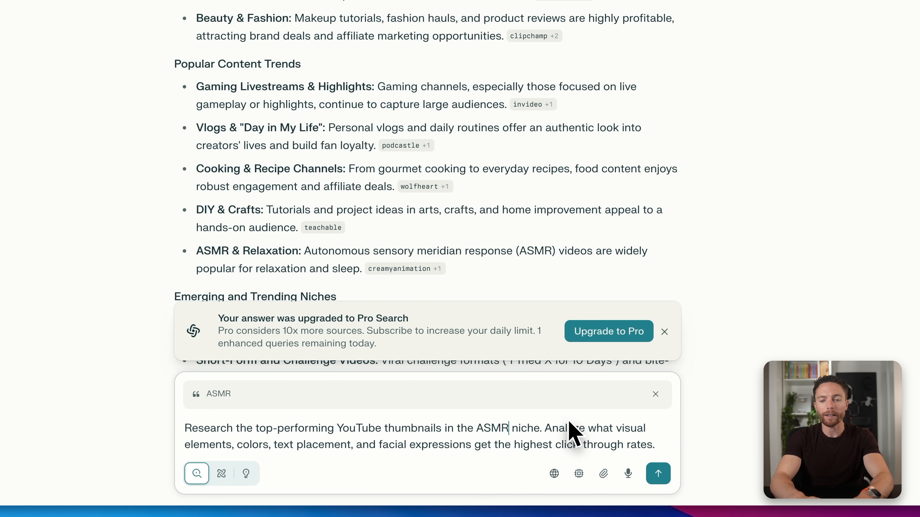
Submit the ASMR thumbnail research prompt and review the visual elements, colours and text placement advice
left_click(659, 474)
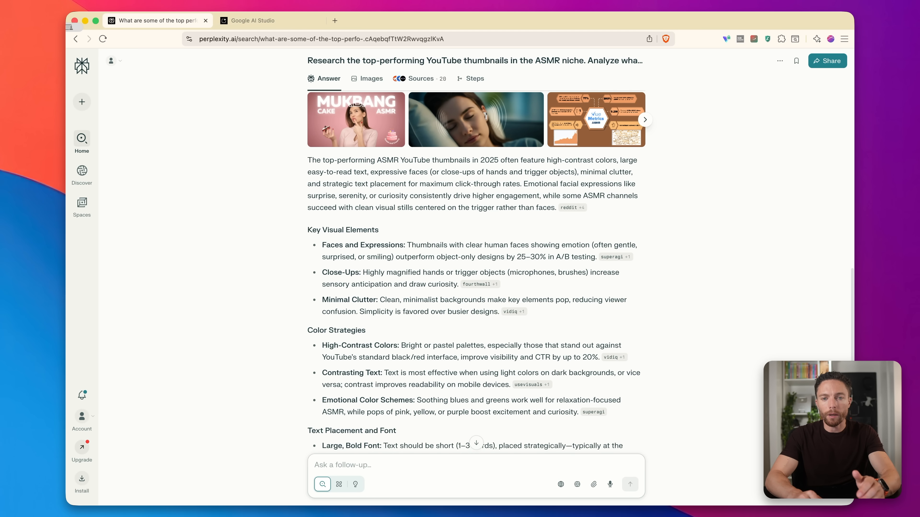
scroll("down", 3)
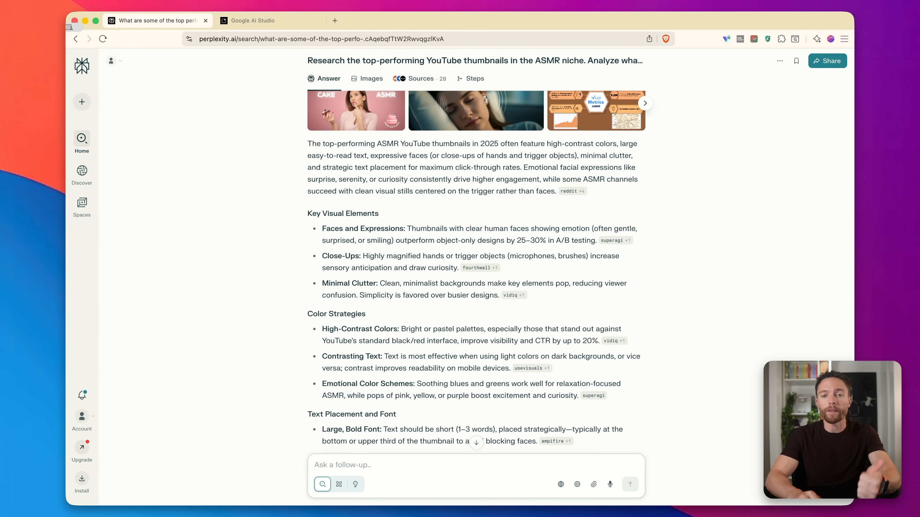
scroll("down", 3)
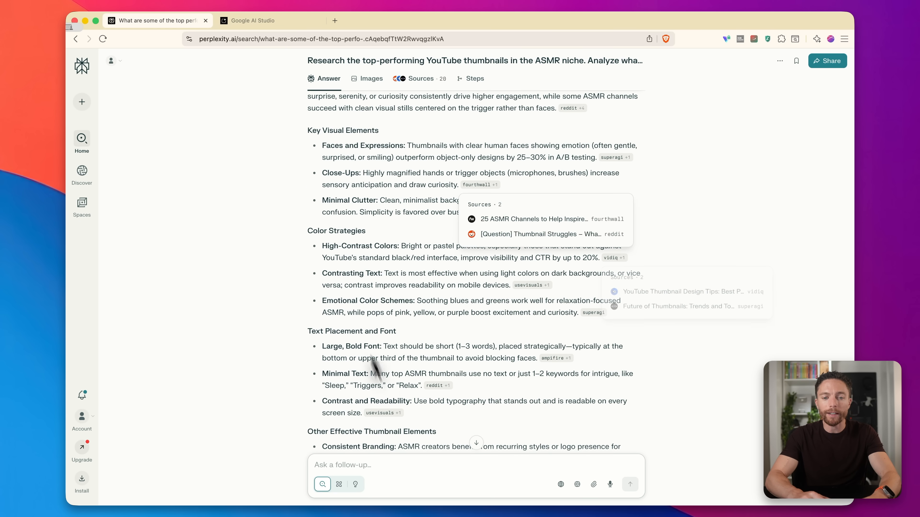
scroll("down", 3)
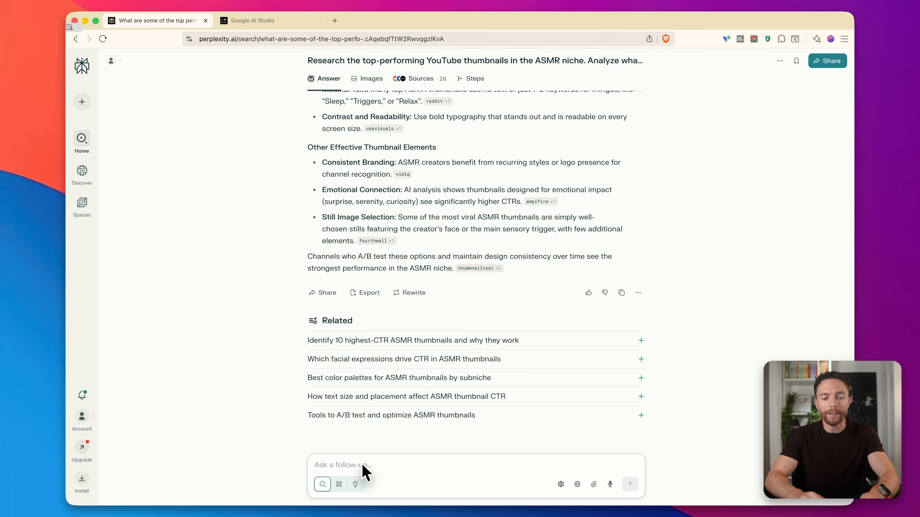
Ask for ASMR channels with 10,000–90,000 subscribers that need thumbnail help
type("I'm looking for some ASMR channels that have between 10,000 and 90,000 subscribers who may need some help with their thumbnails")
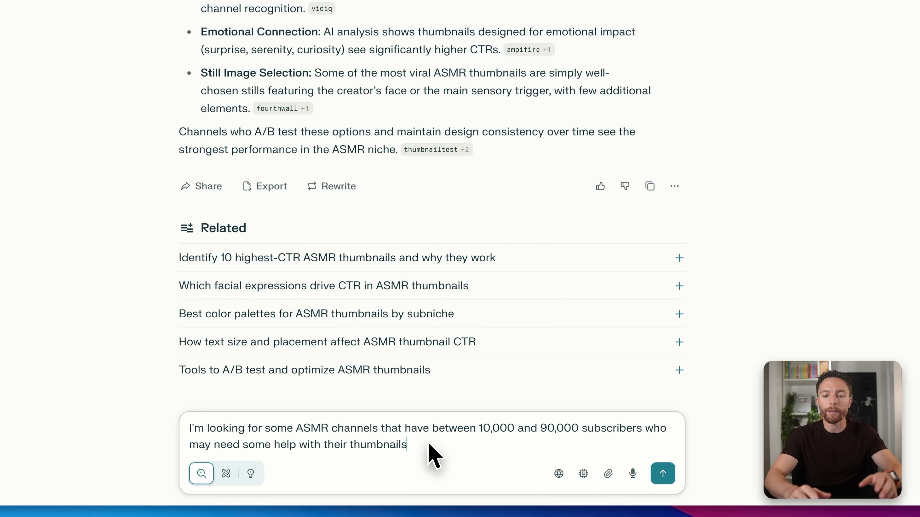
left_click(663, 473)
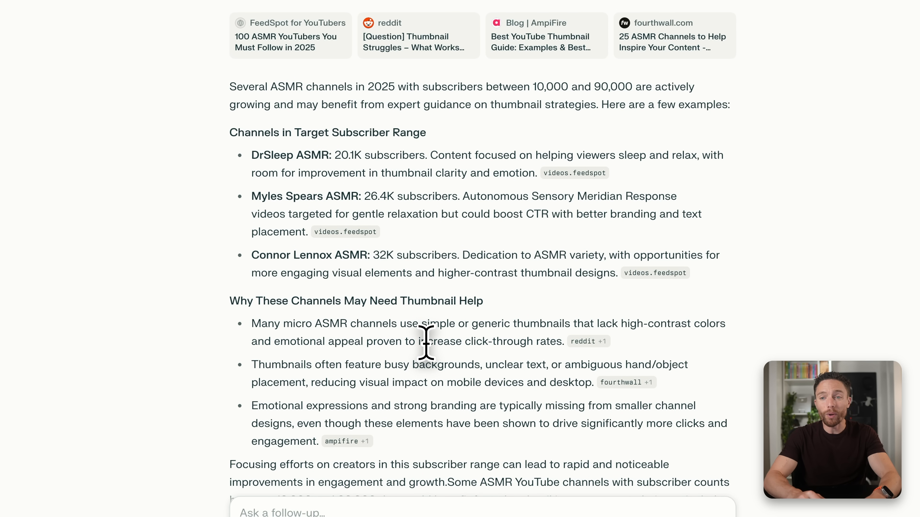
scroll("down", 3)
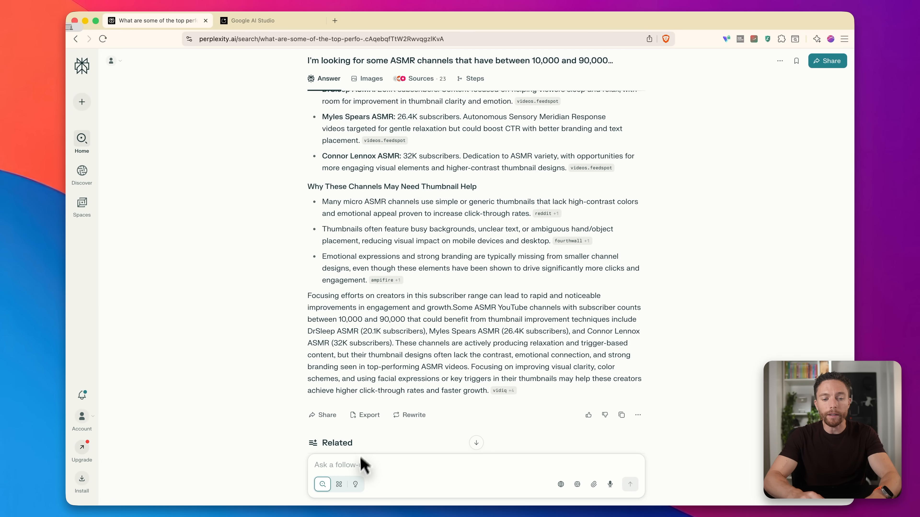
Request a thumbnail-generation prompt for Connor Lennox ASMR's recent Tradie ASMR video
type("Look at Connor Lennox ASMR's channel and look at his 5 most recent videos. Find the one that has underperformed and create a prompt to generate a thumbnail for that video to improve the click through rate.")
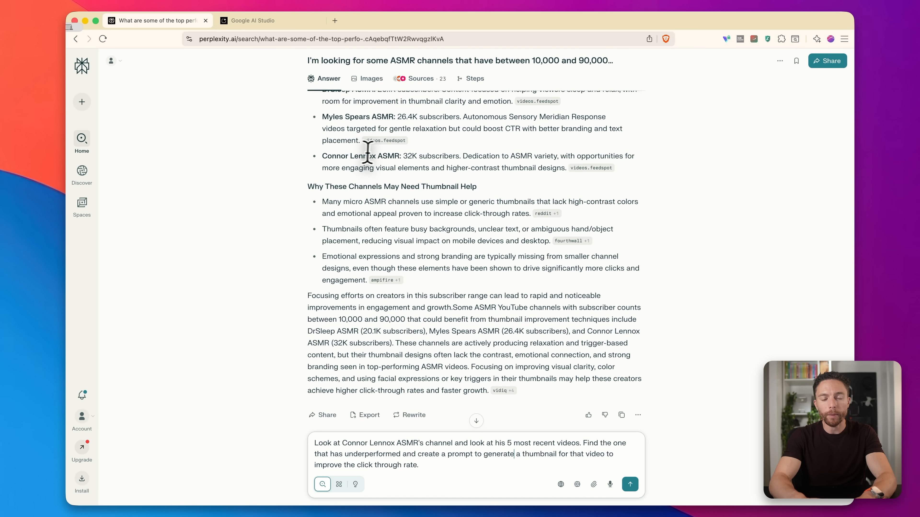
mouse_move(462, 464)
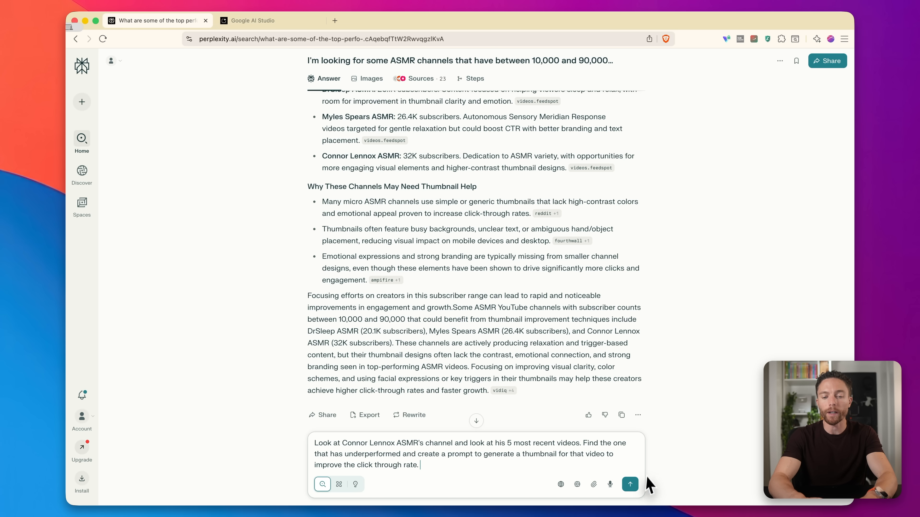
left_click(631, 484)
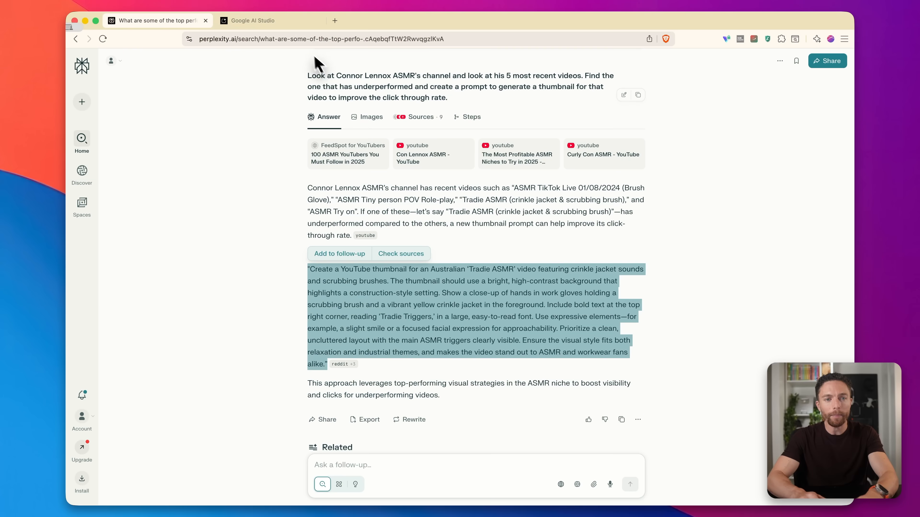
left_click(253, 21)
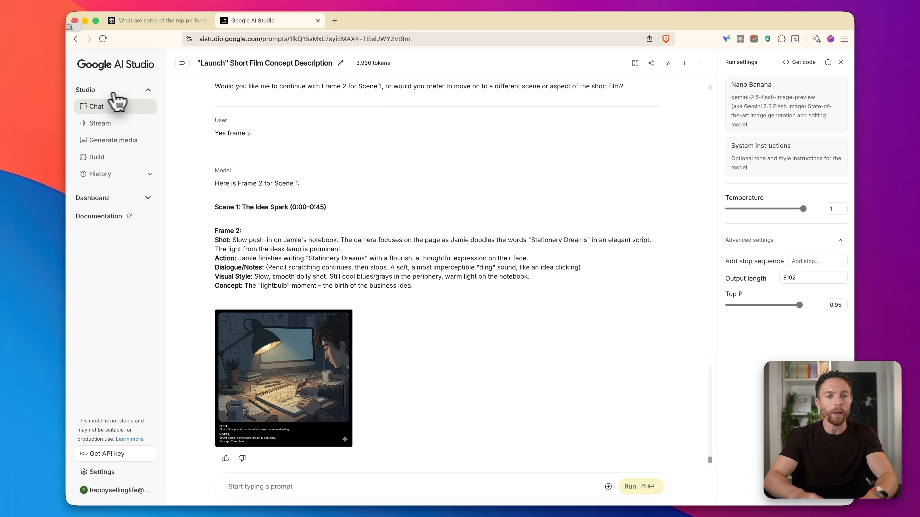
Start a fresh empty chat prompt in Google AI Studio with the Nano Banana model
left_click(99, 106)
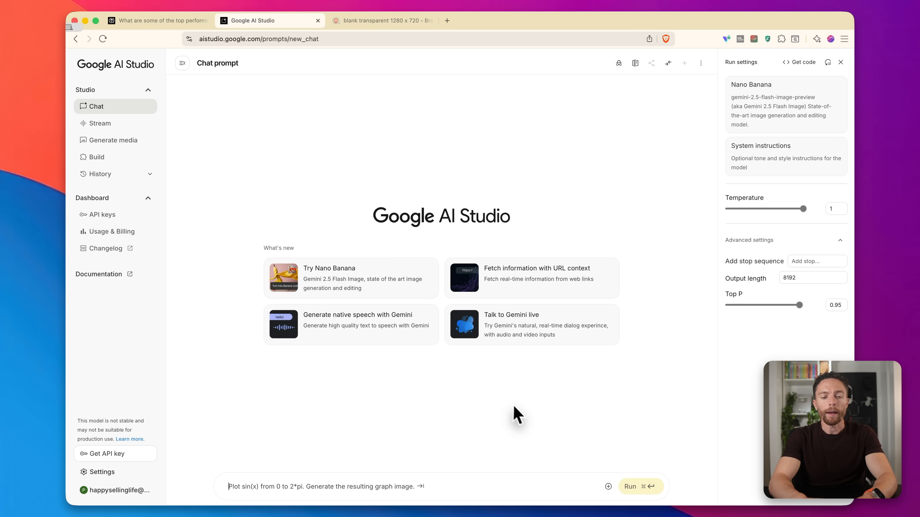
type("Show me different logos and brand swag ideas for my startup called Avurna")
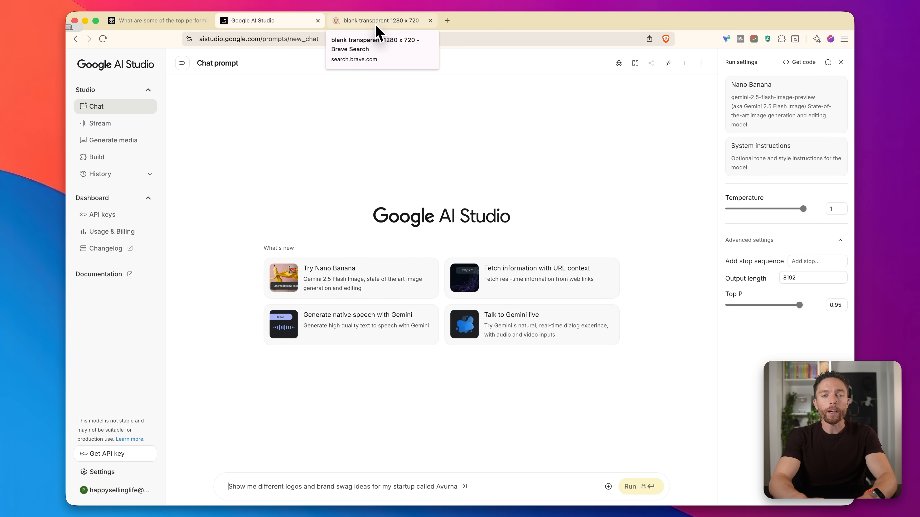
Save the 1280x720 white solidbackgrounds image to disk for attaching in Google AI Studio
left_click(380, 21)
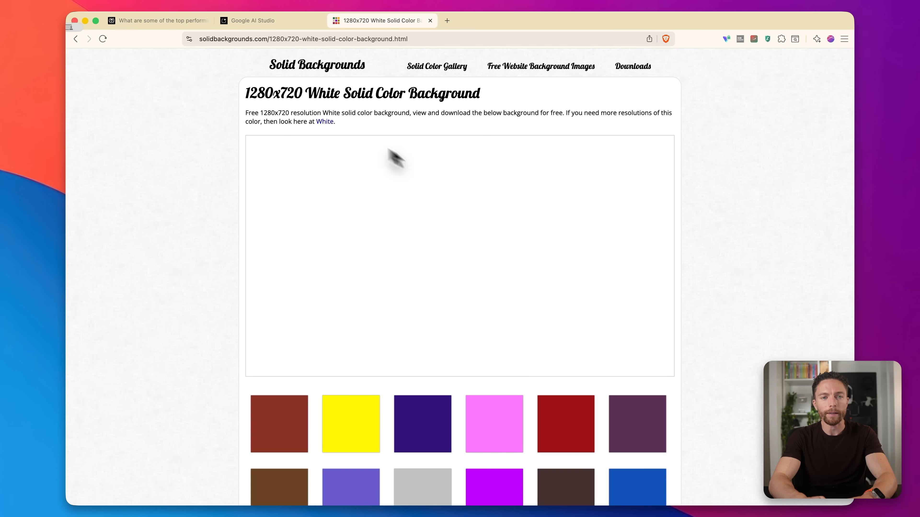
mouse_move(262, 30)
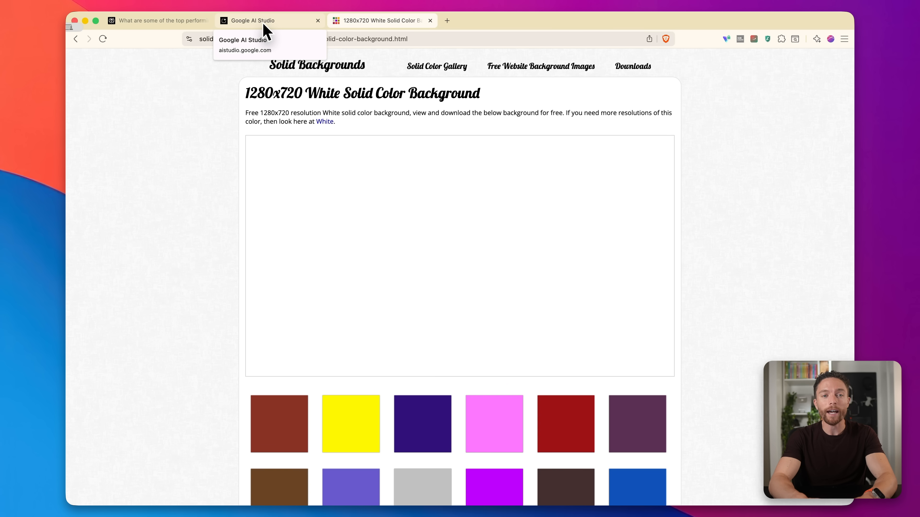
left_click(157, 20)
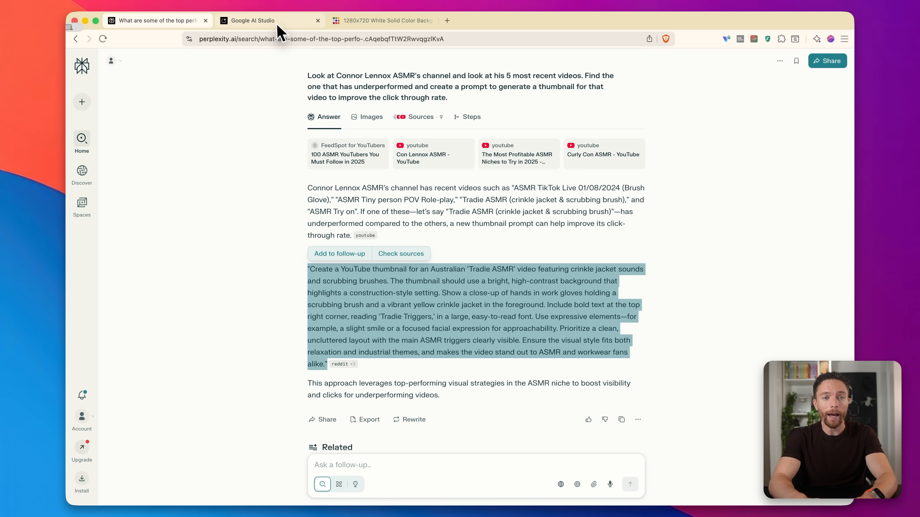
left_click(253, 20)
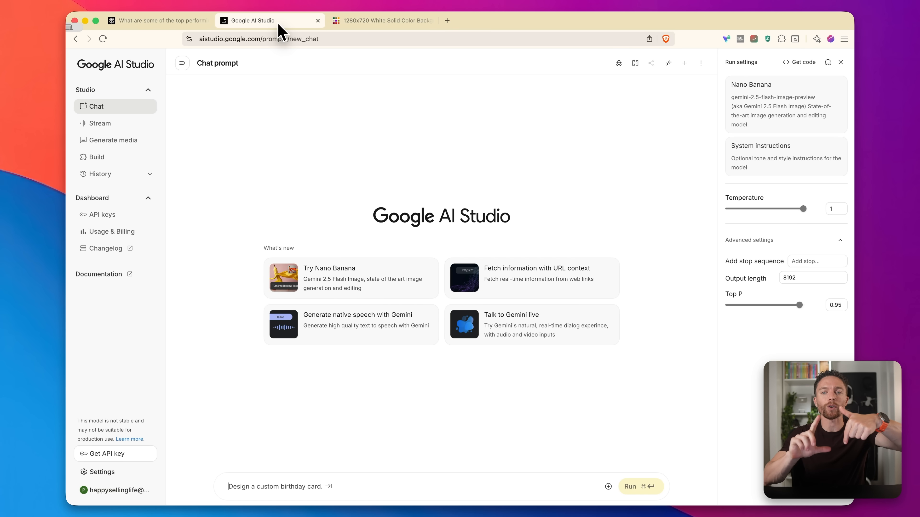
left_click(262, 38)
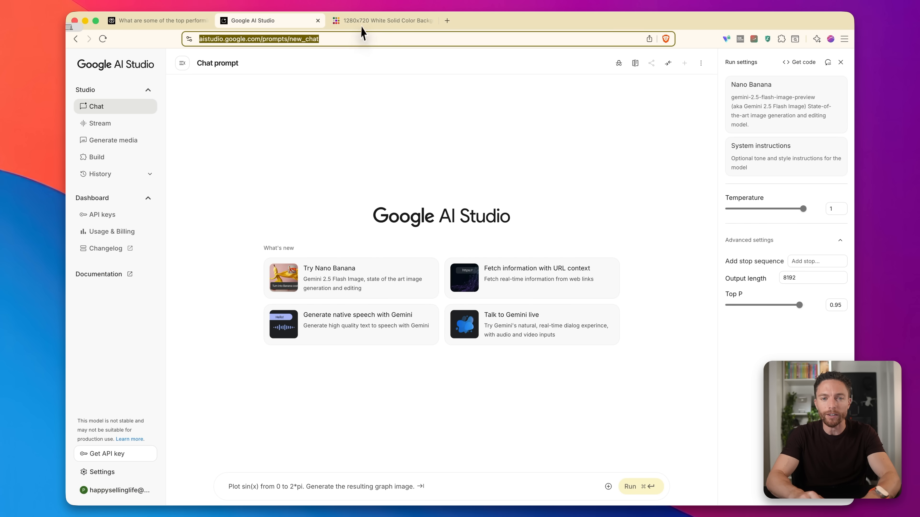
left_click(386, 20)
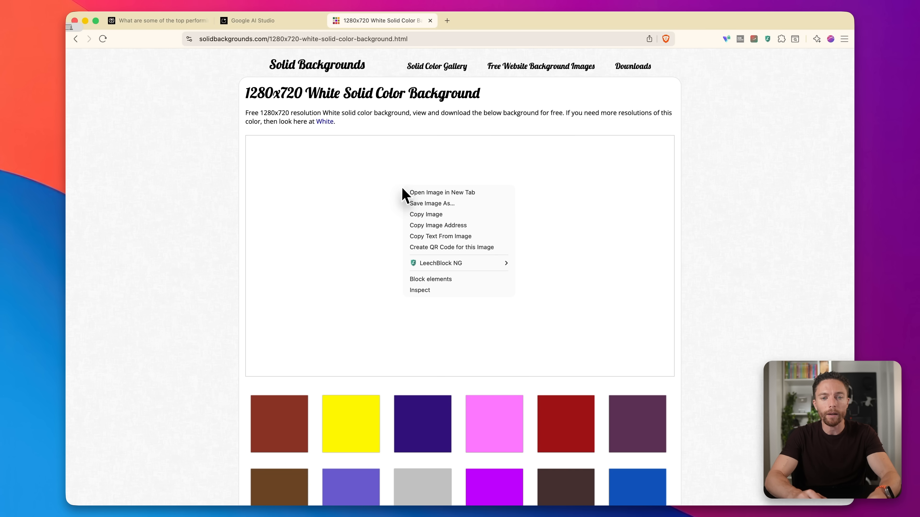
mouse_move(436, 214)
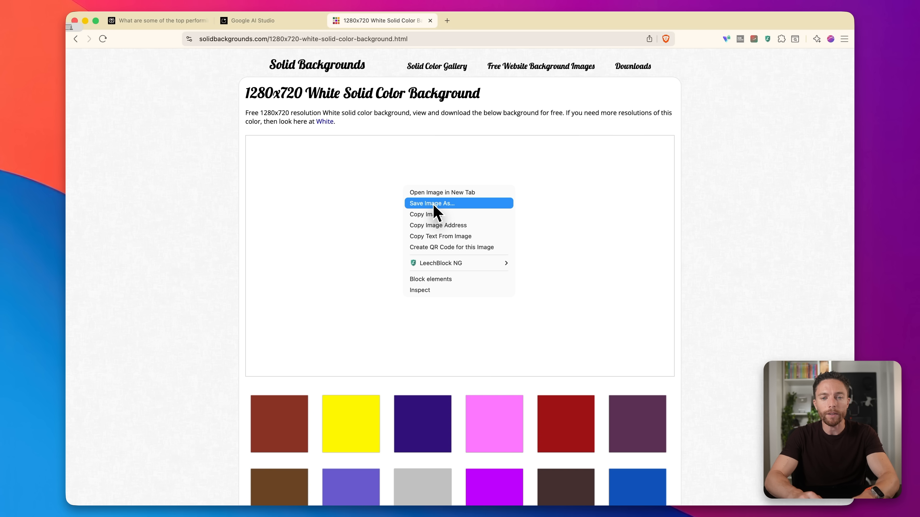
left_click(252, 20)
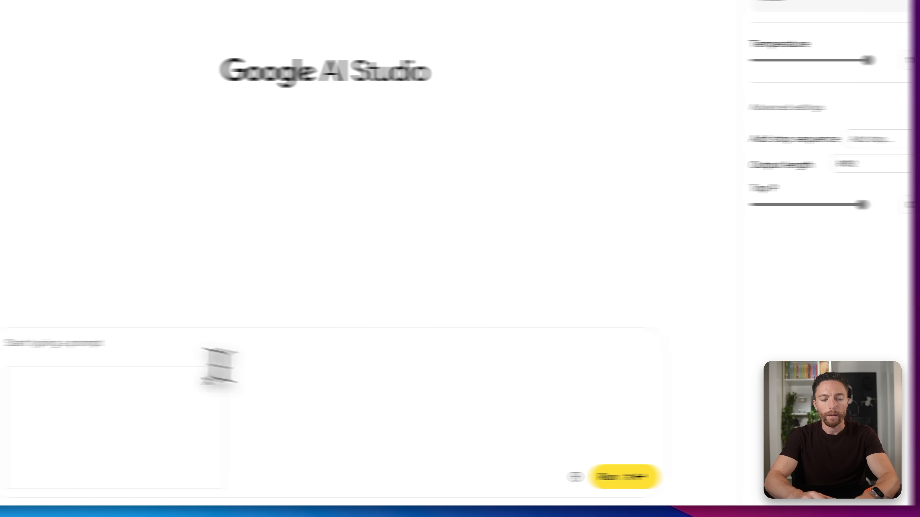
Run a prompt using the attached white image as background with the Tradie ASMR thumbnail prompt
type("I want you t")
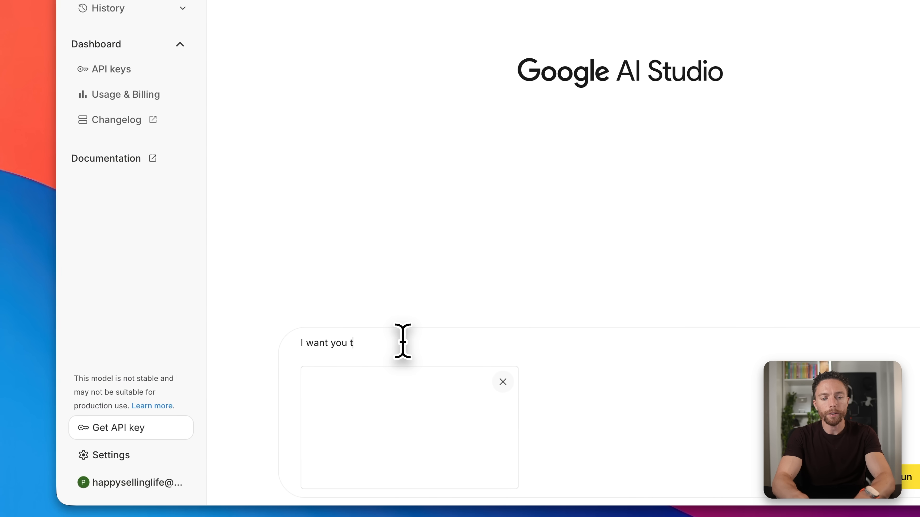
type("o use this")
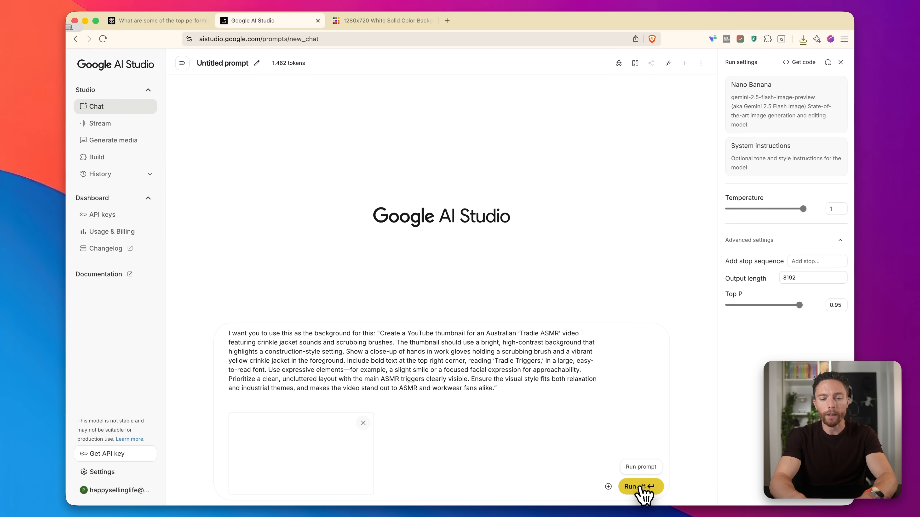
left_click(641, 487)
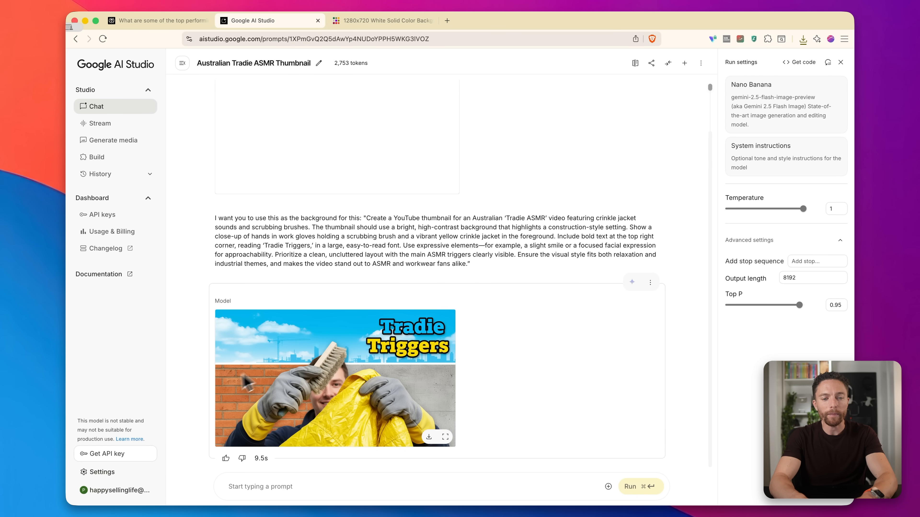
mouse_move(436, 410)
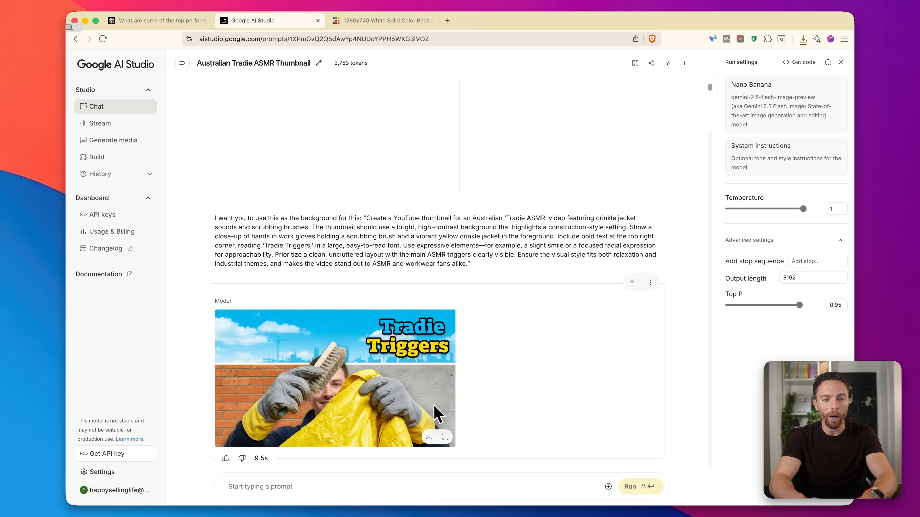
mouse_move(428, 437)
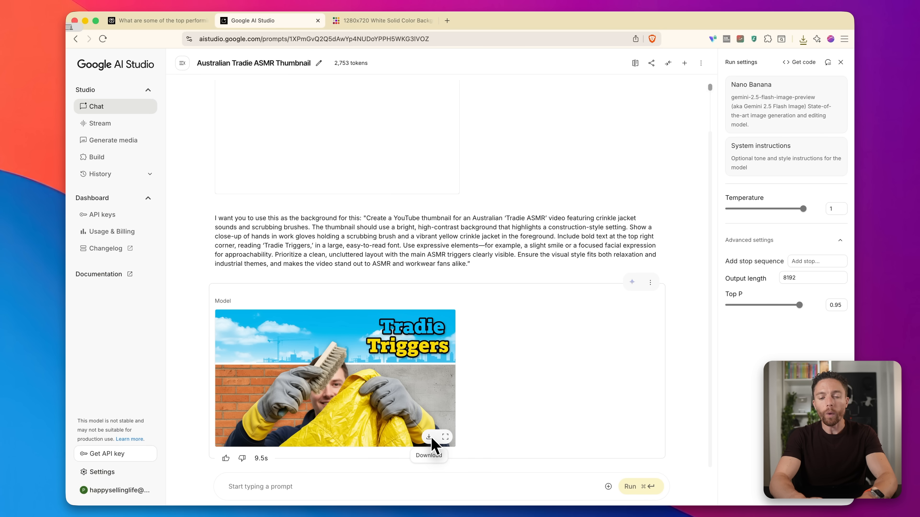
mouse_move(470, 394)
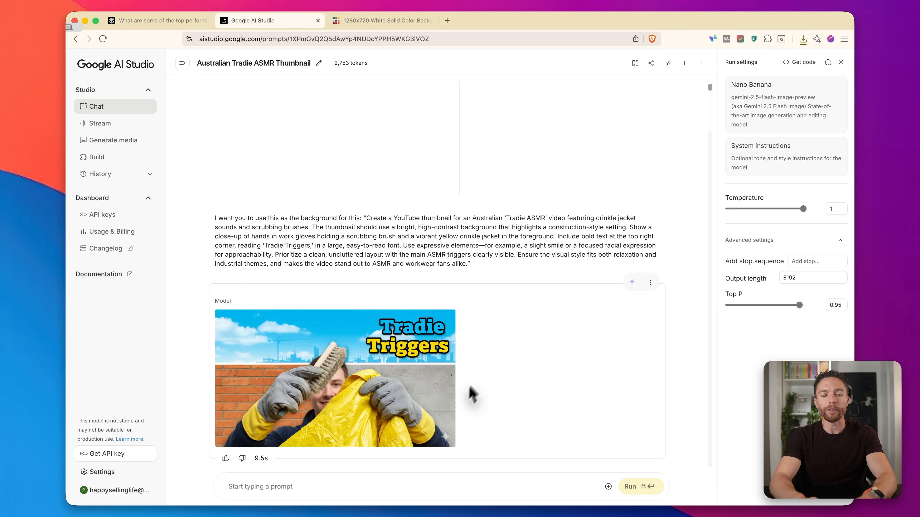
mouse_move(509, 301)
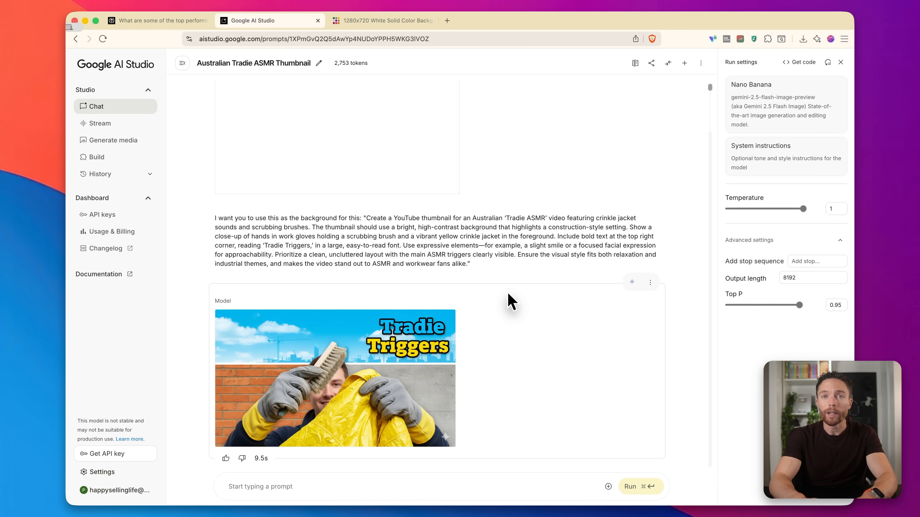
mouse_move(467, 327)
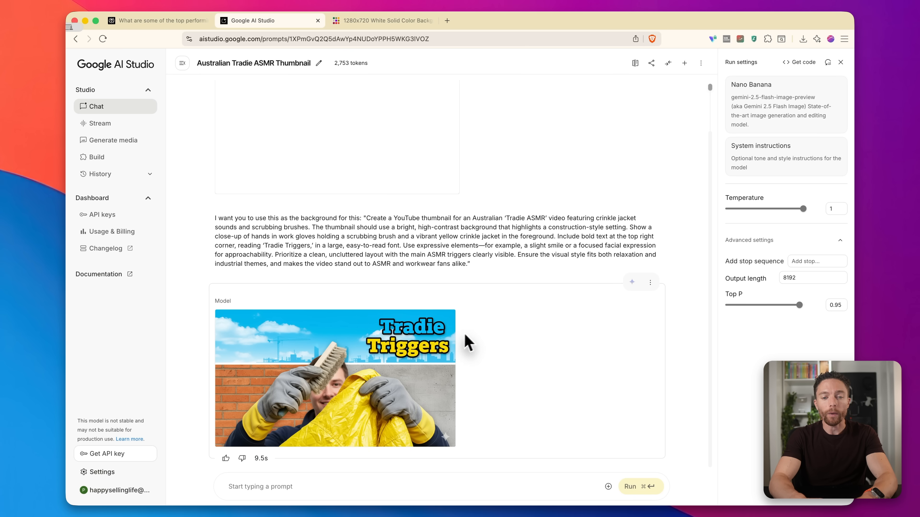
mouse_move(473, 338)
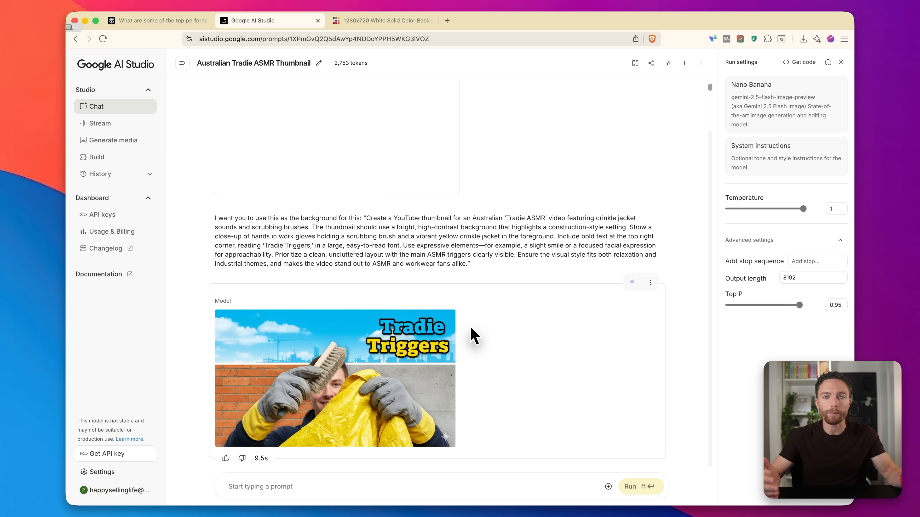
mouse_move(429, 357)
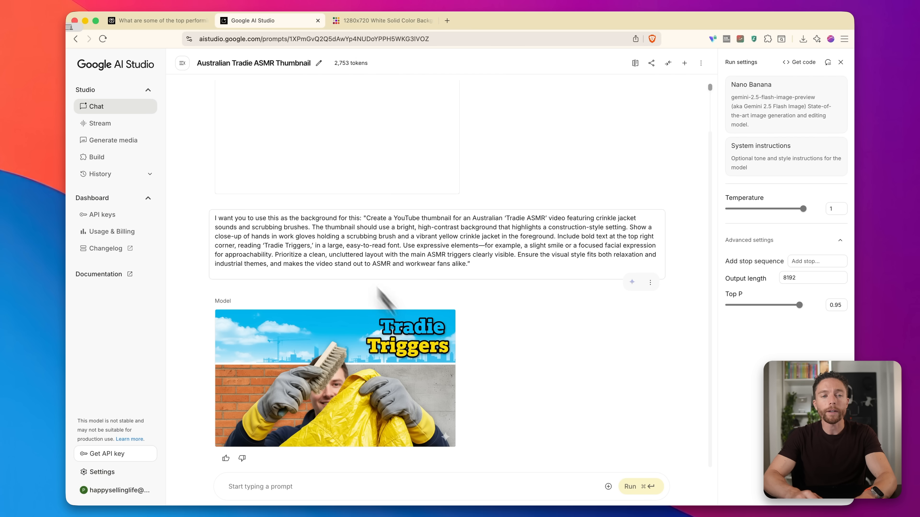
left_click(157, 20)
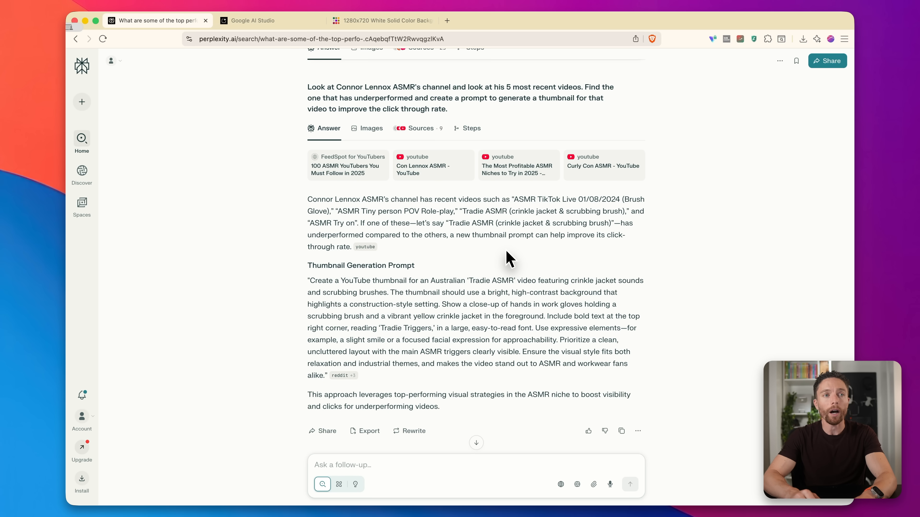
scroll("down", 3)
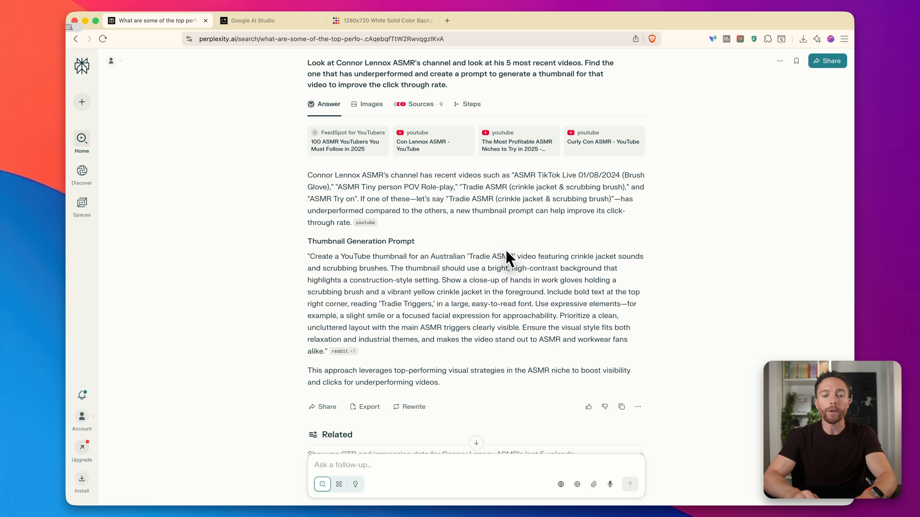
scroll("down", 3)
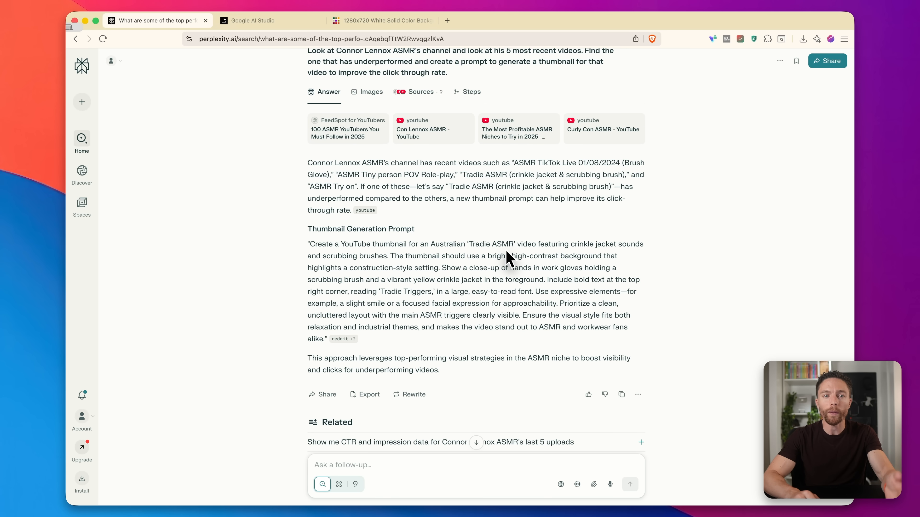
left_click(253, 20)
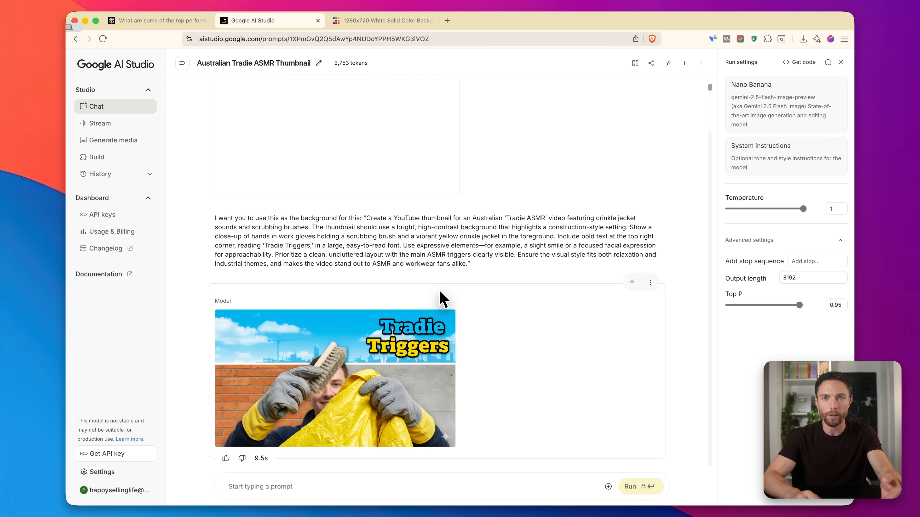
left_click(163, 20)
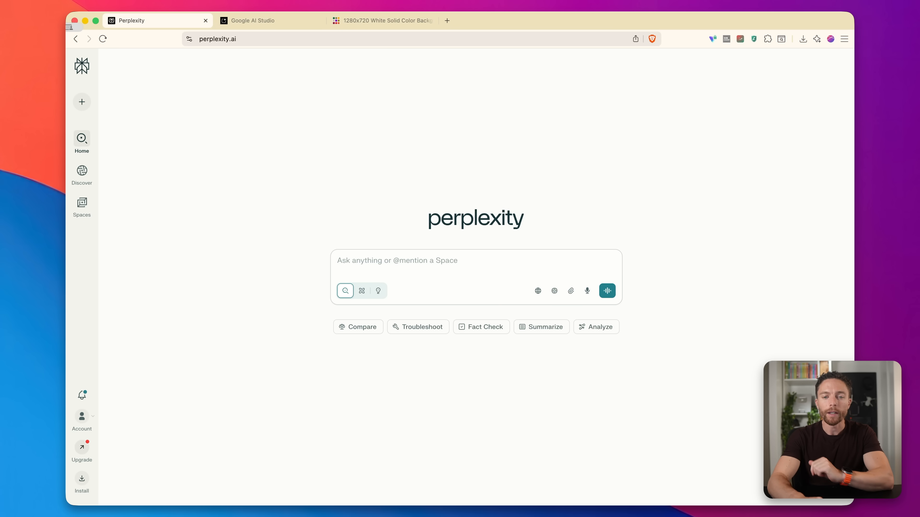
Ask for the top 10 new small Boulder, Colorado businesses with pain points and challenges, and review the answer
type("Research the top 10 new small businesses in the Boulder, Colorado. For each business, identify their key pain points, recent updates, and competitive challenges based on recent news and industry reports")
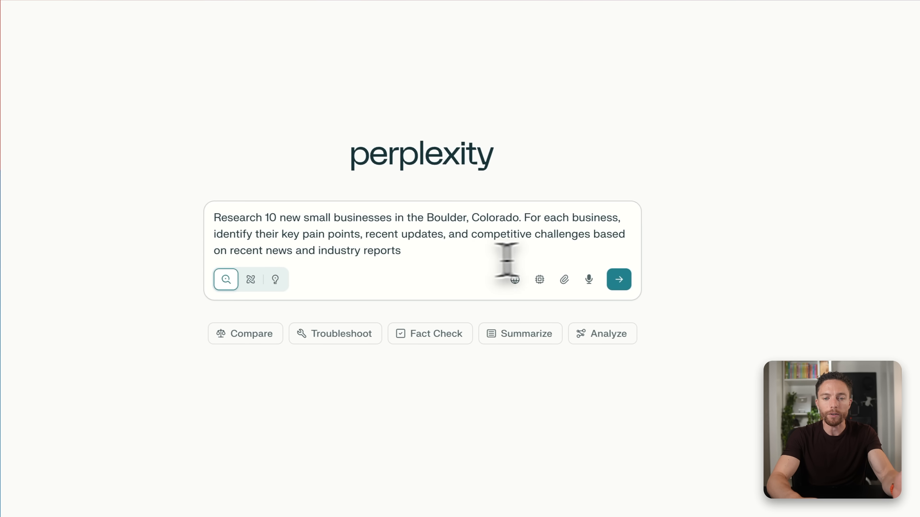
left_click(618, 280)
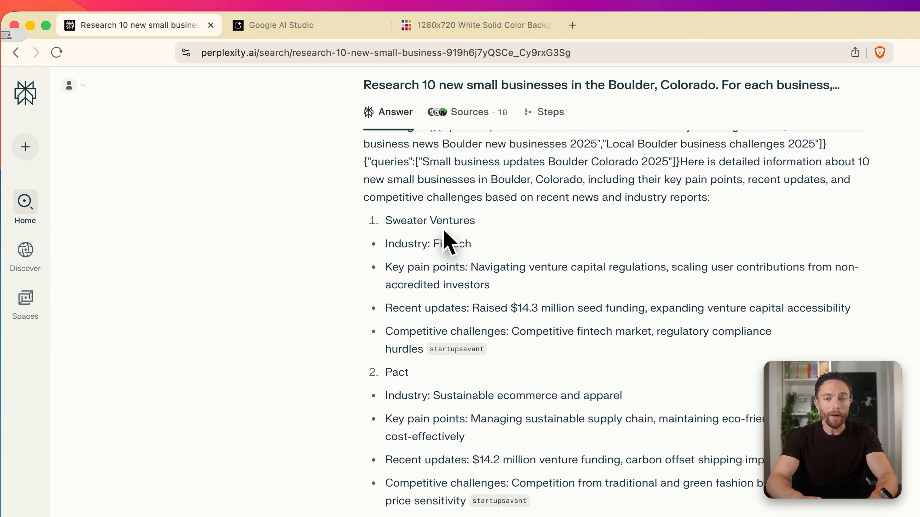
scroll("down", 3)
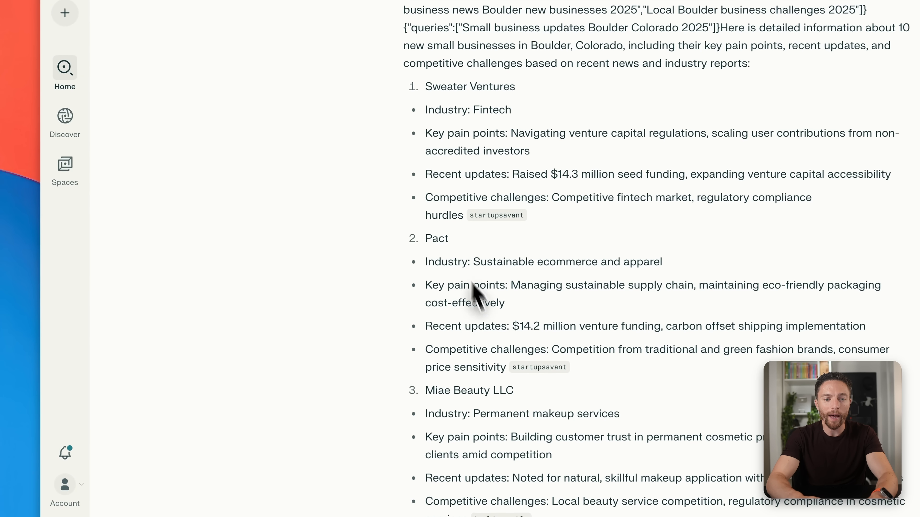
scroll("down", 3)
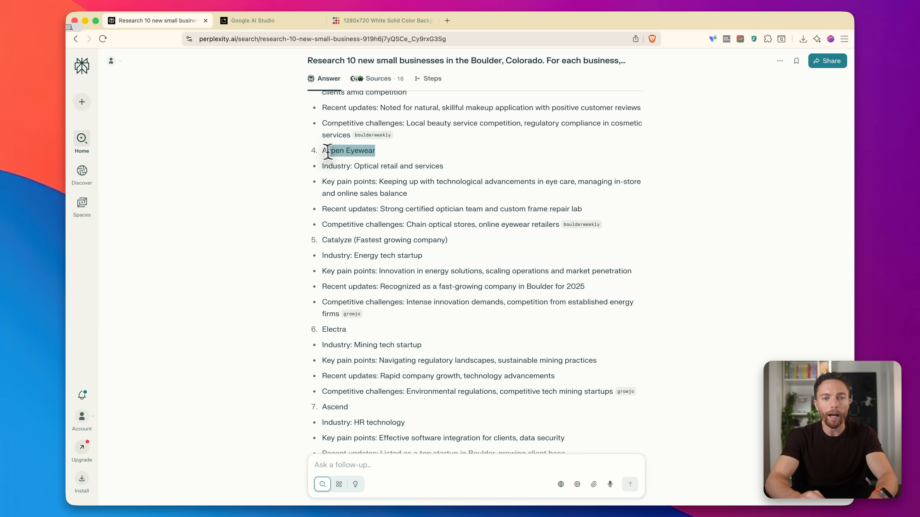
scroll("down", 3)
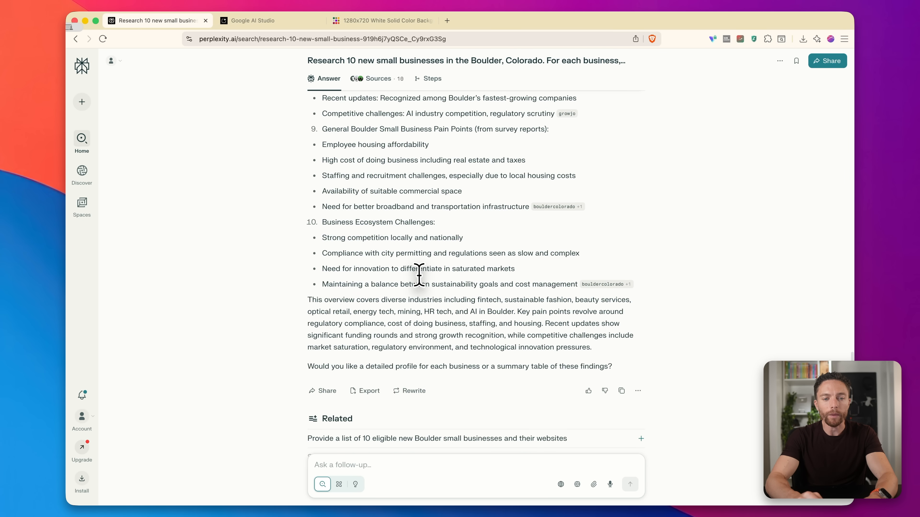
Send a follow-up asking for highly visual Aspen Eyewear ad ideas: billboards, store signs, local paper ads
type("Look at Aspen Eyewear. Since they need advertising material for this buiness help m")
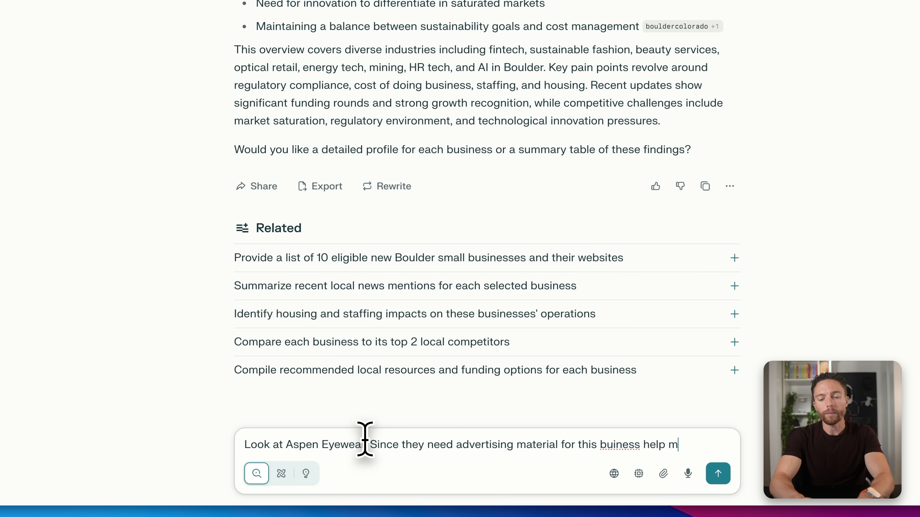
type("e come up with a few ideas. Th")
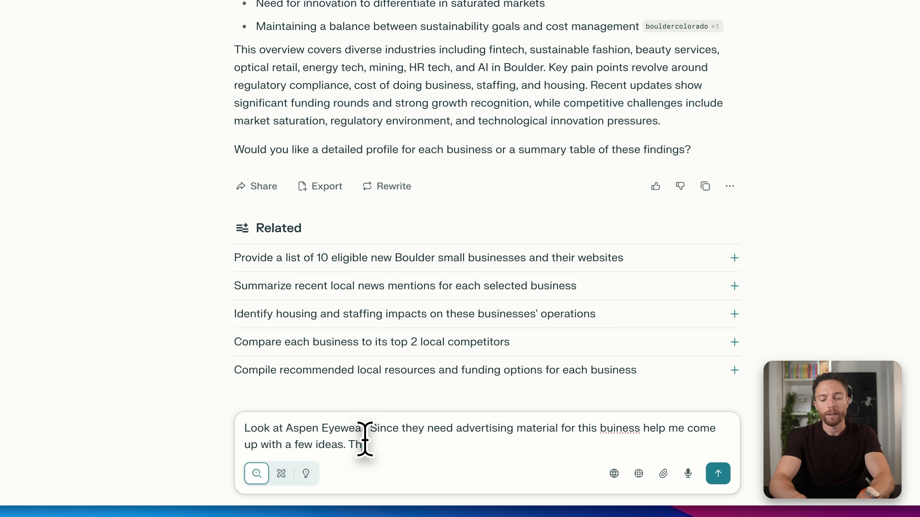
type("ese can be billboards, signs")
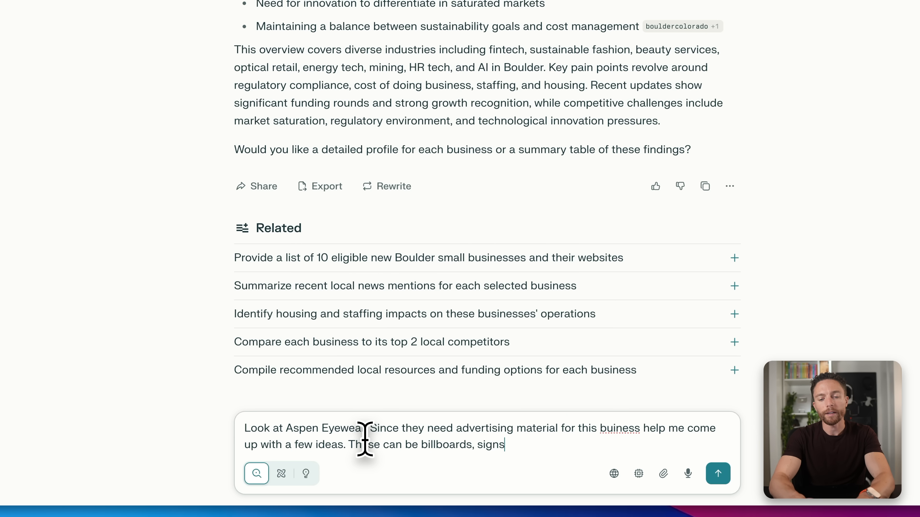
type("for their story")
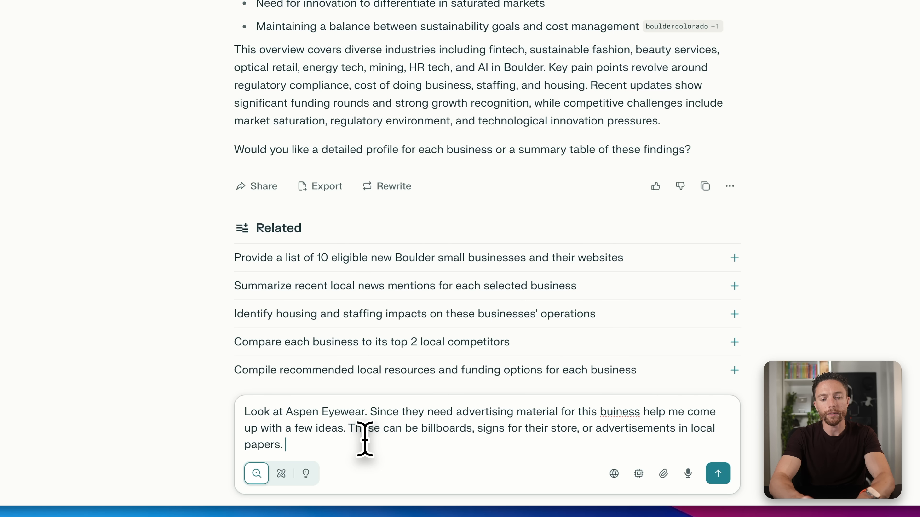
type("I want somet")
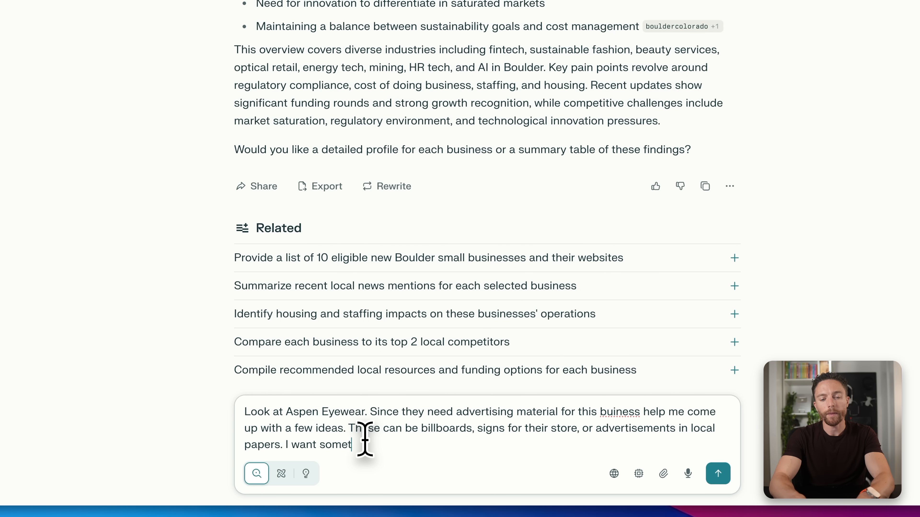
type("hing as visual as p")
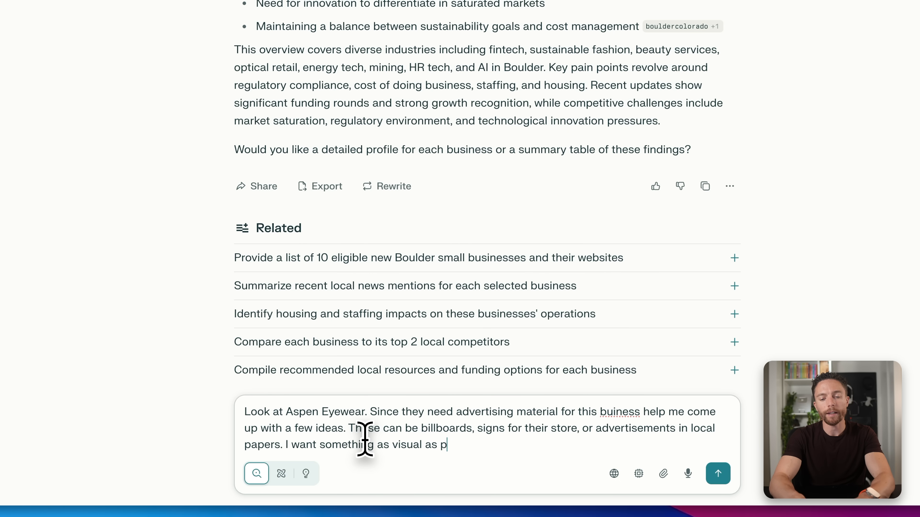
left_click(717, 474)
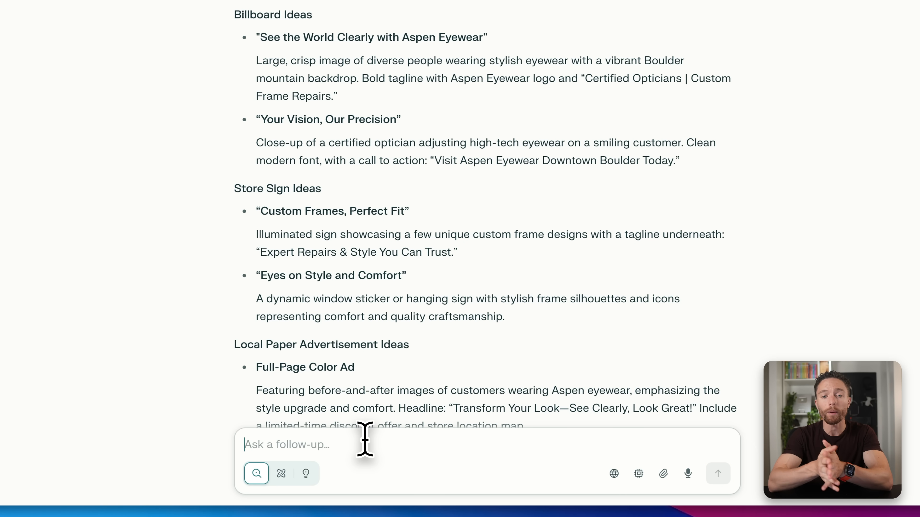
mouse_move(391, 143)
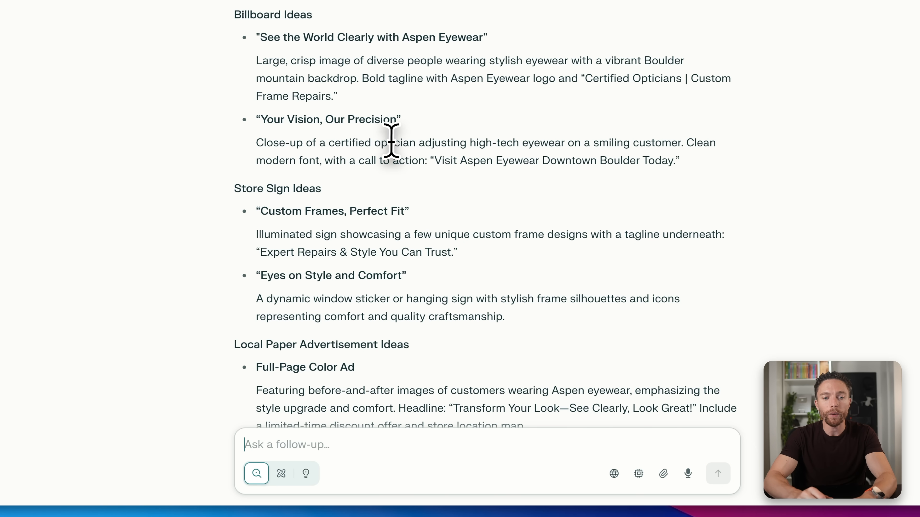
Review the ad ideas and draft a request for an image prompt for the full-page color ad
scroll("down", 3)
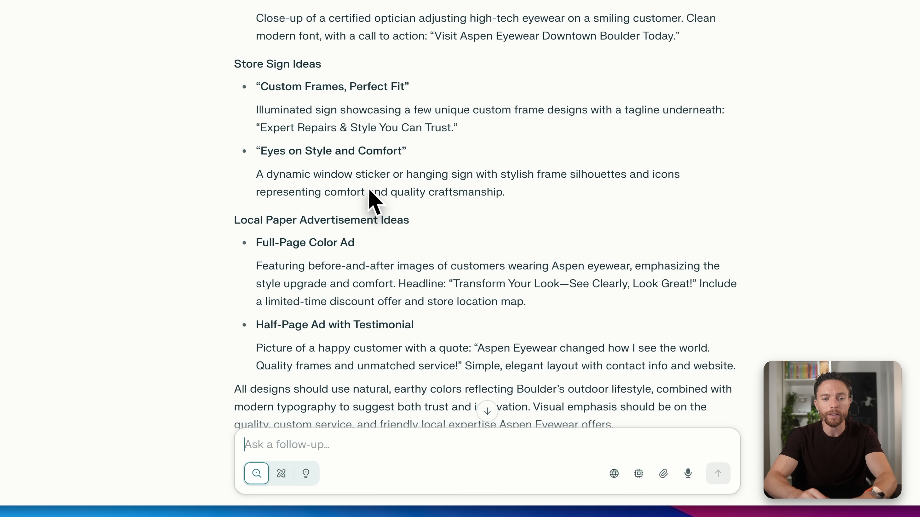
scroll("down", 3)
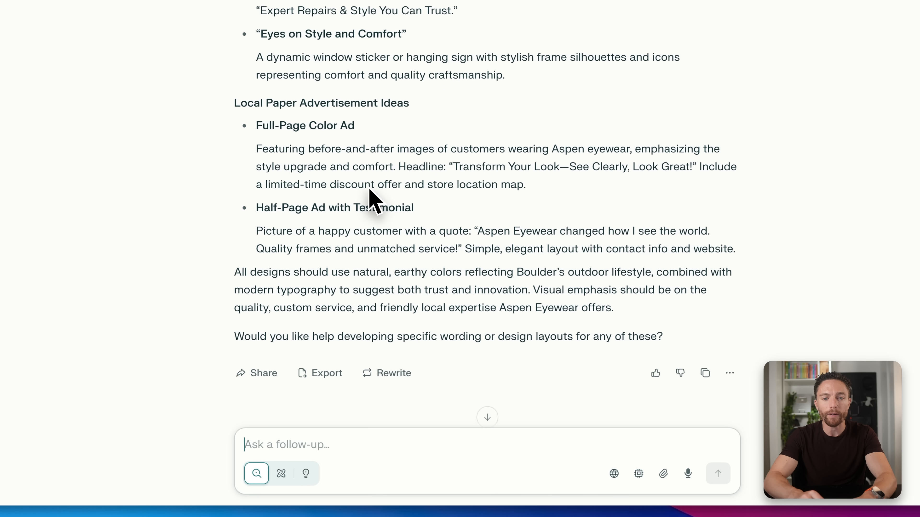
mouse_move(297, 438)
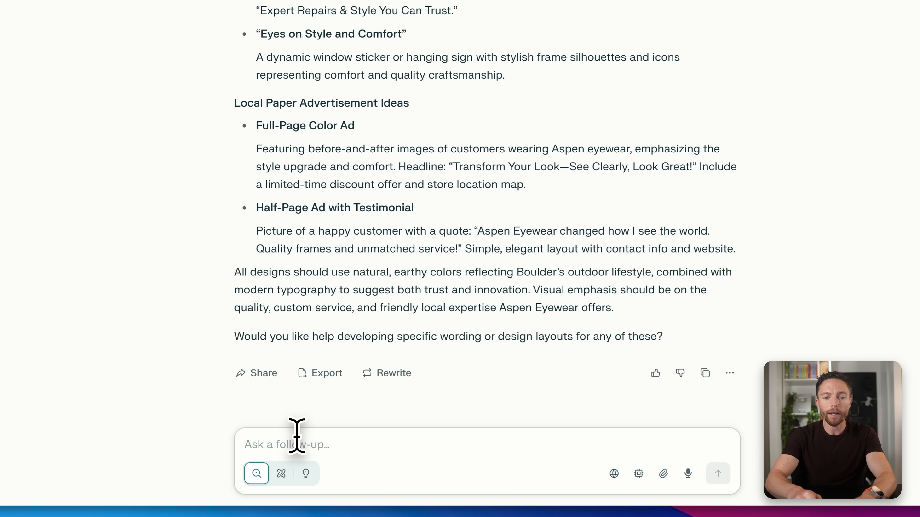
type("Let's go with a full page color ad idea. Go ahead and create a prompt to generate the image that is going to be used for that ad.")
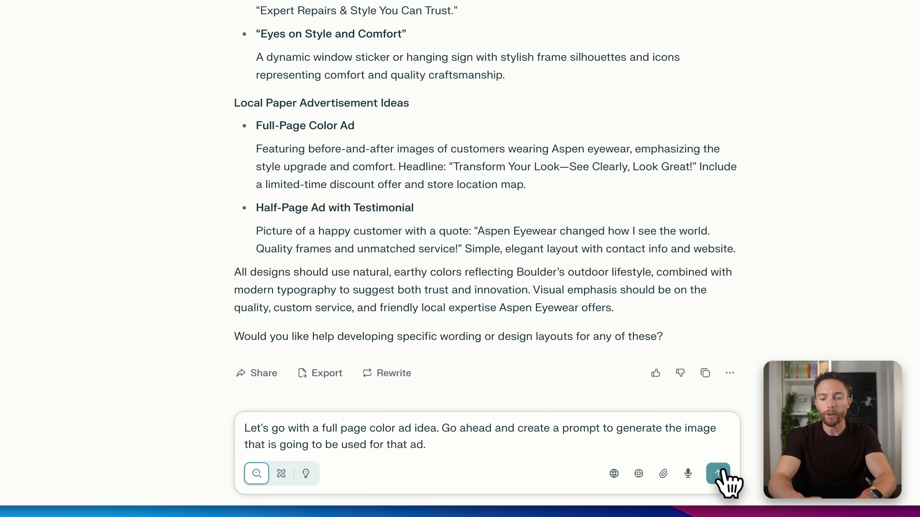
Send the full-page ad request, then correct it: 'No, don't create the image, create the prompt for the image.'
left_click(717, 474)
type("No, don't create the image, create the prompt for the image.")
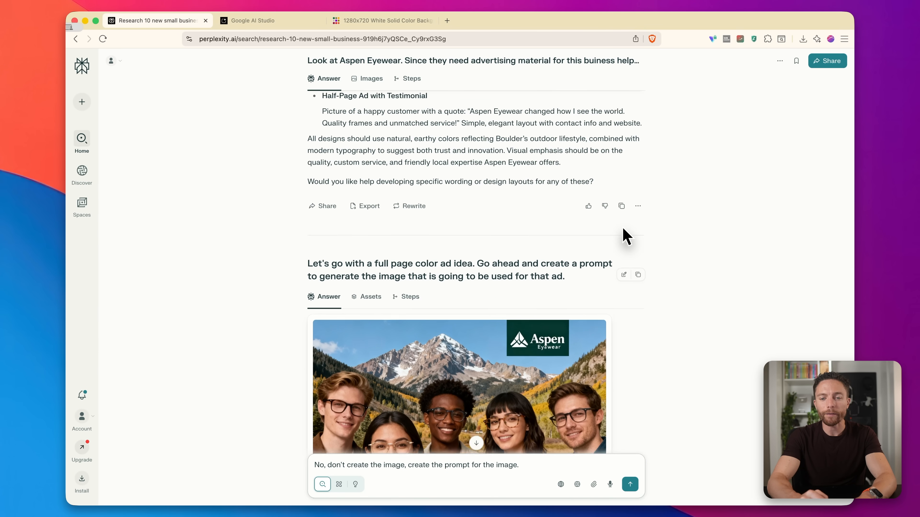
scroll("down", 3)
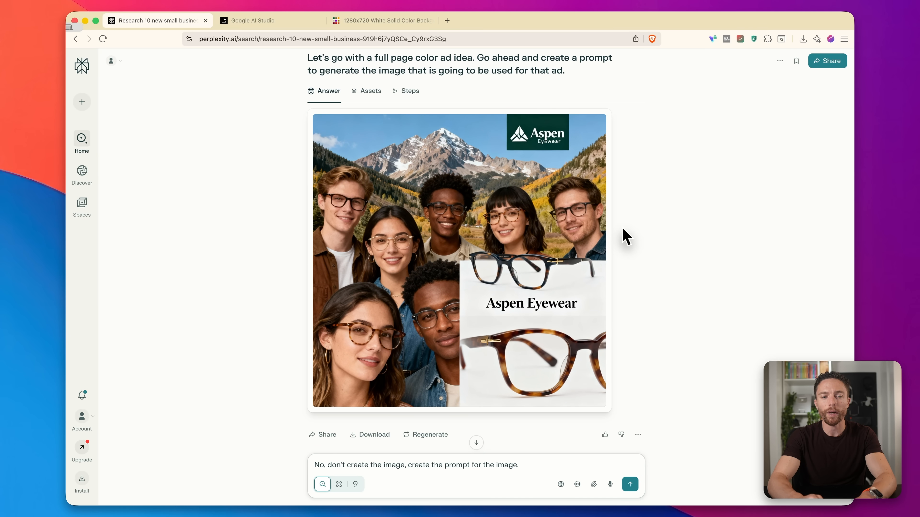
mouse_move(502, 316)
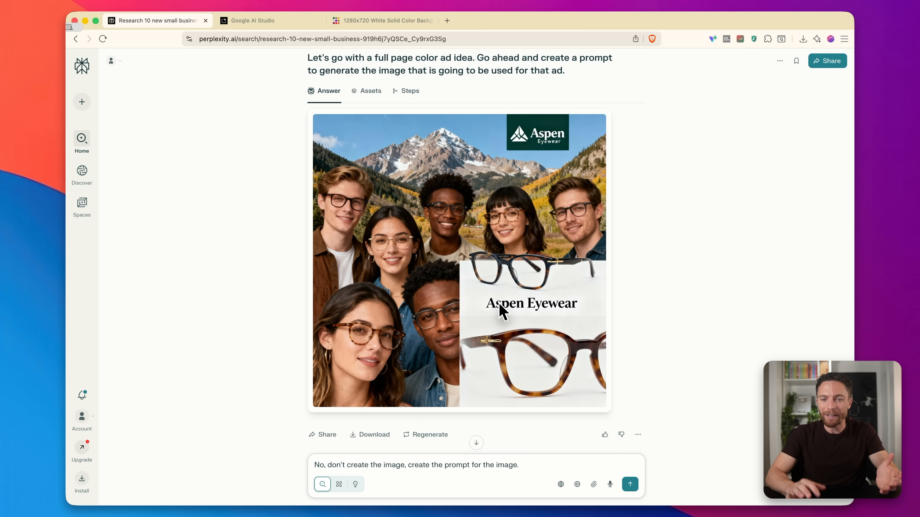
mouse_move(513, 259)
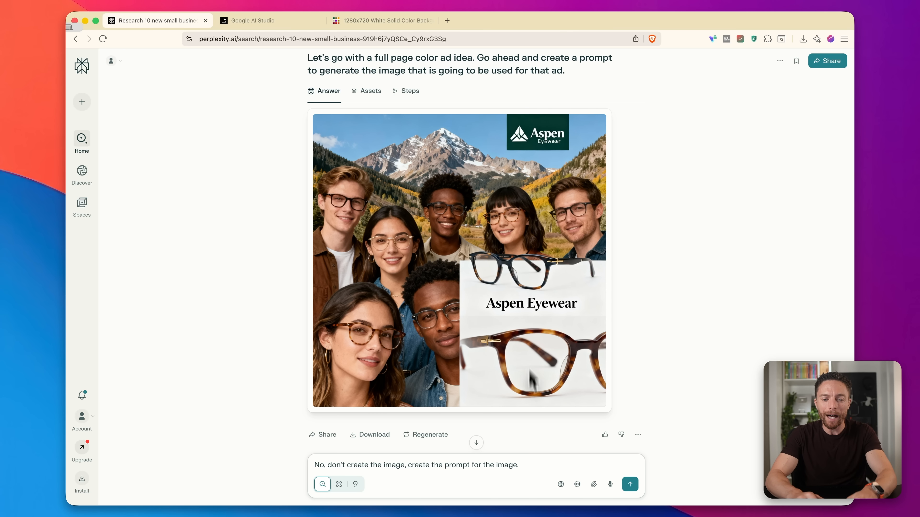
mouse_move(504, 482)
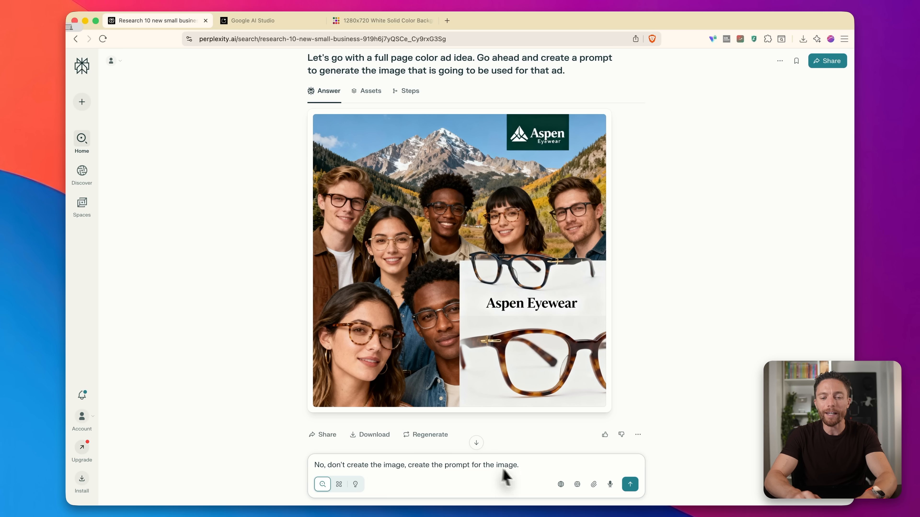
left_click(630, 485)
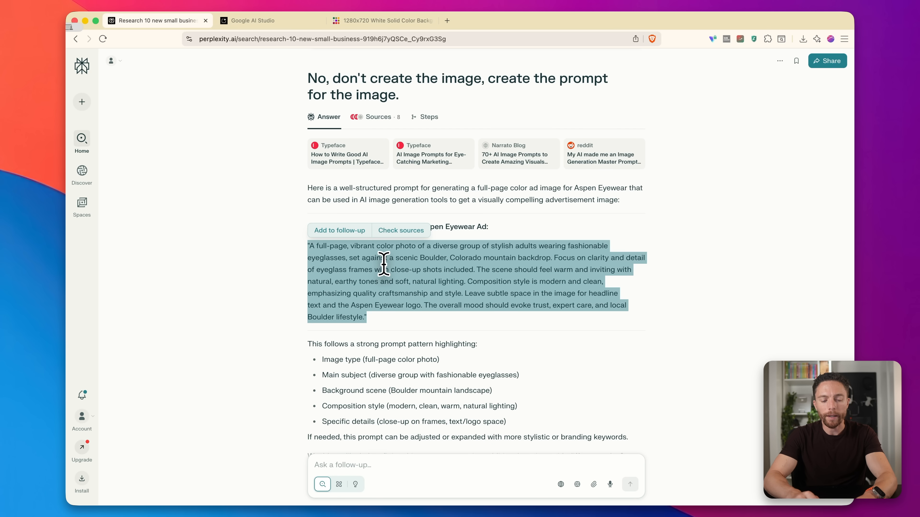
mouse_move(291, 139)
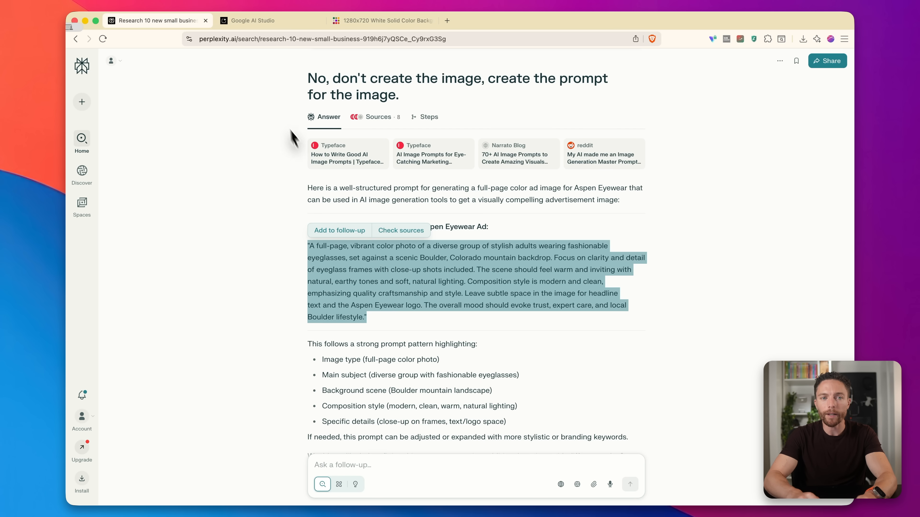
Switch to Google AI Studio, check the white background tab, and ready the prompt box for the ad image
left_click(252, 20)
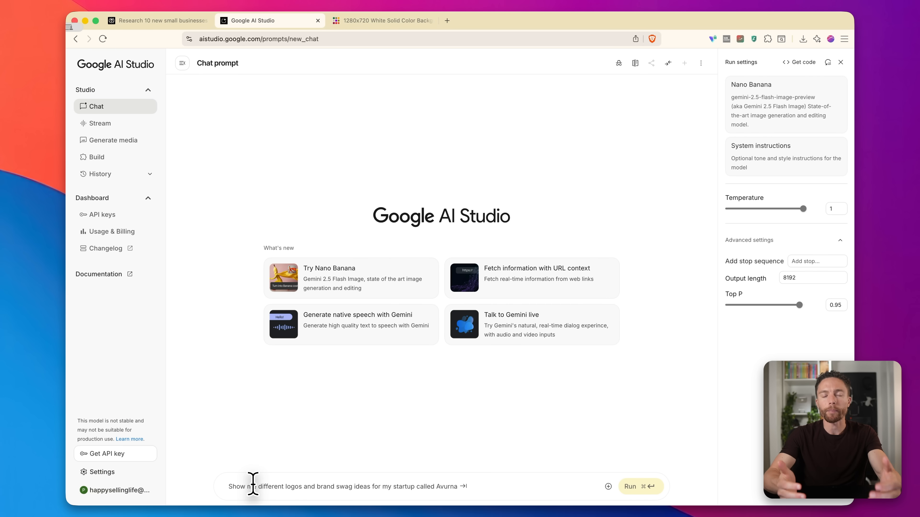
type("Plot sin(x) from 0 to 2*pi. Generate the resulting graph image.")
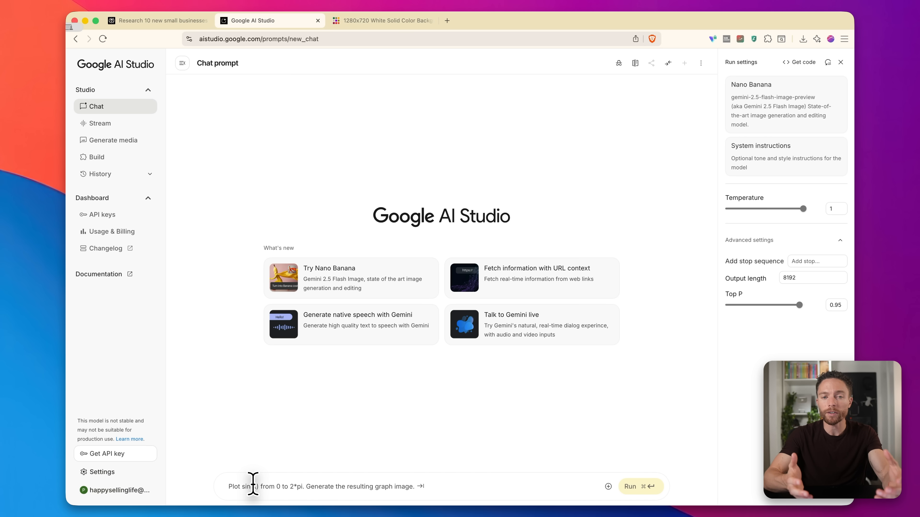
mouse_move(384, 99)
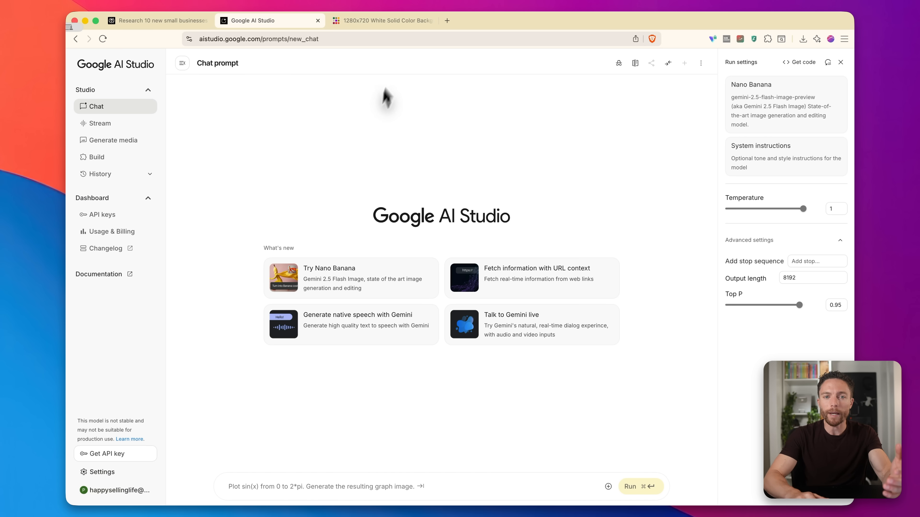
left_click(383, 20)
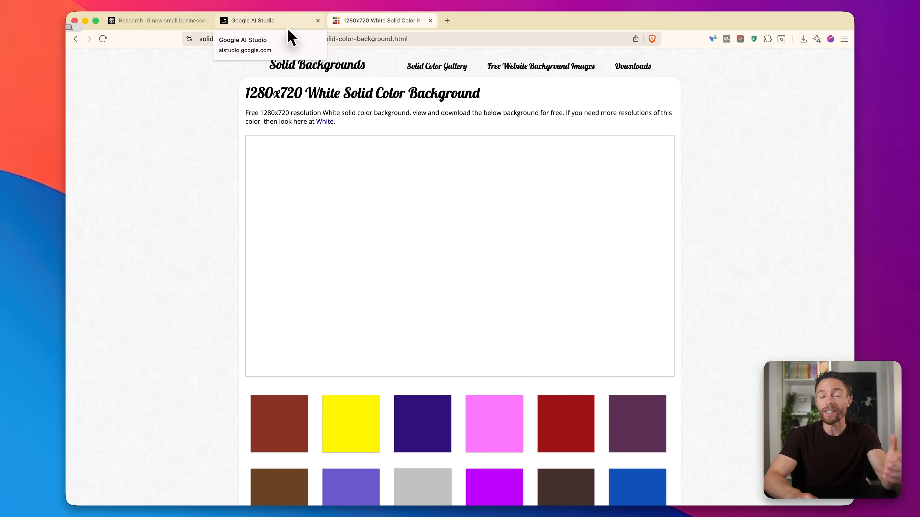
left_click(253, 21)
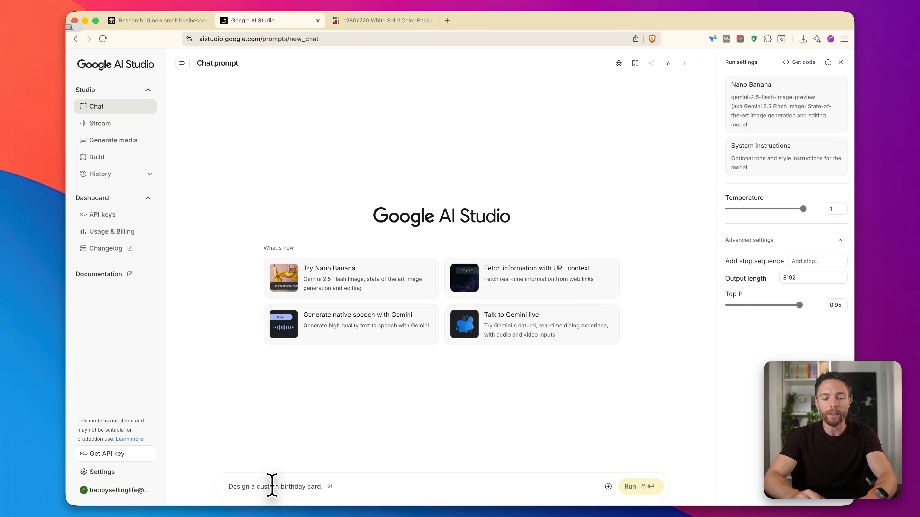
left_click(641, 487)
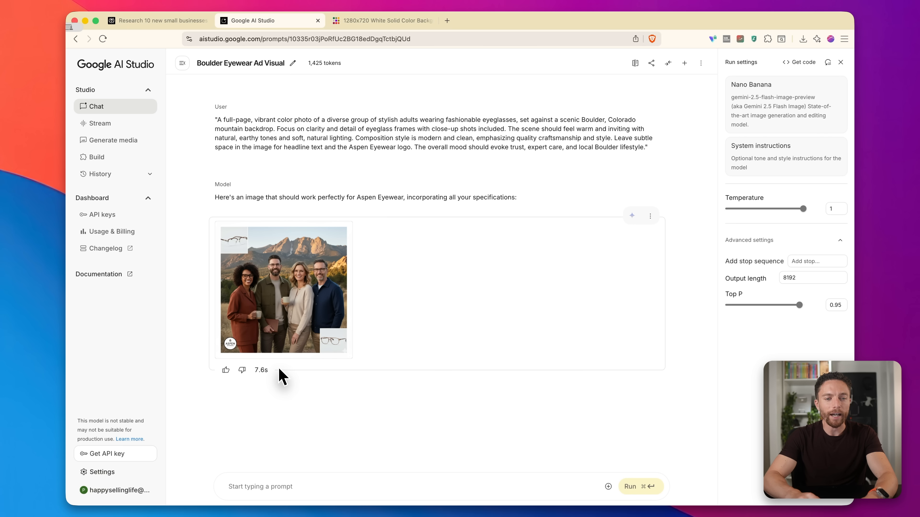
mouse_move(294, 354)
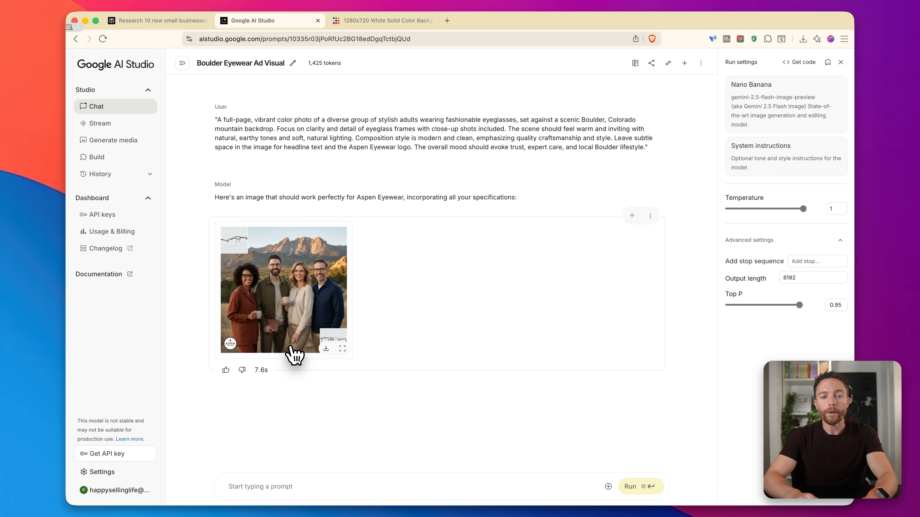
mouse_move(293, 364)
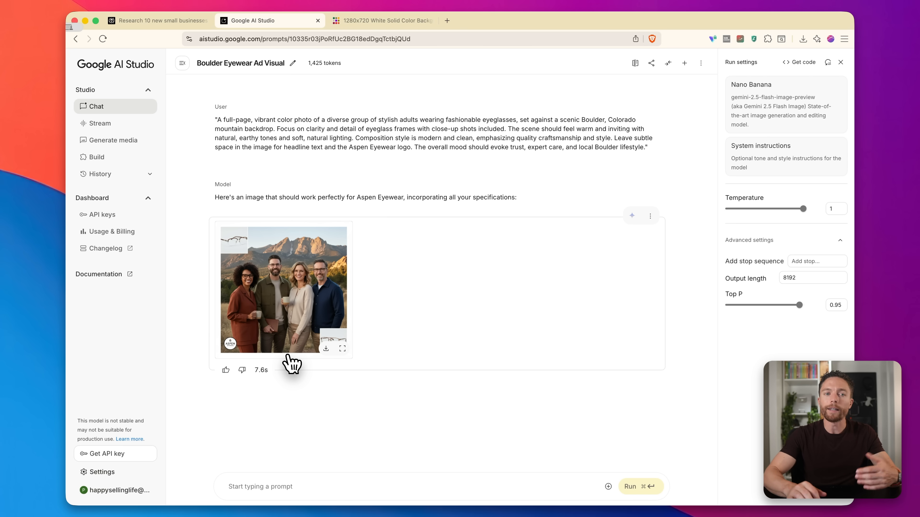
left_click(157, 21)
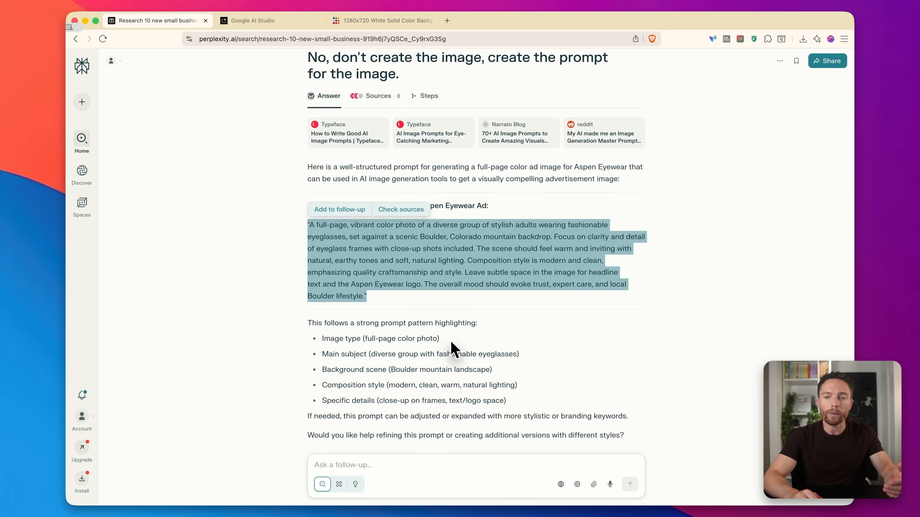
scroll("down", 3)
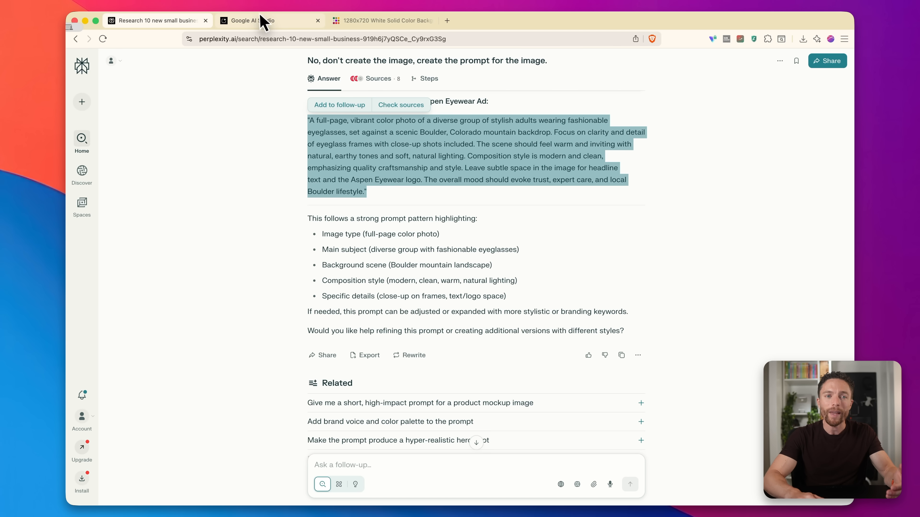
left_click(254, 20)
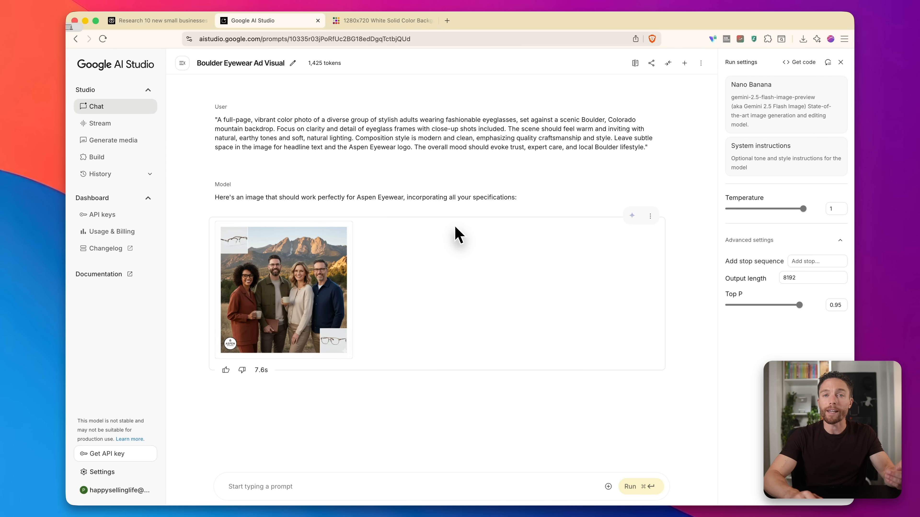